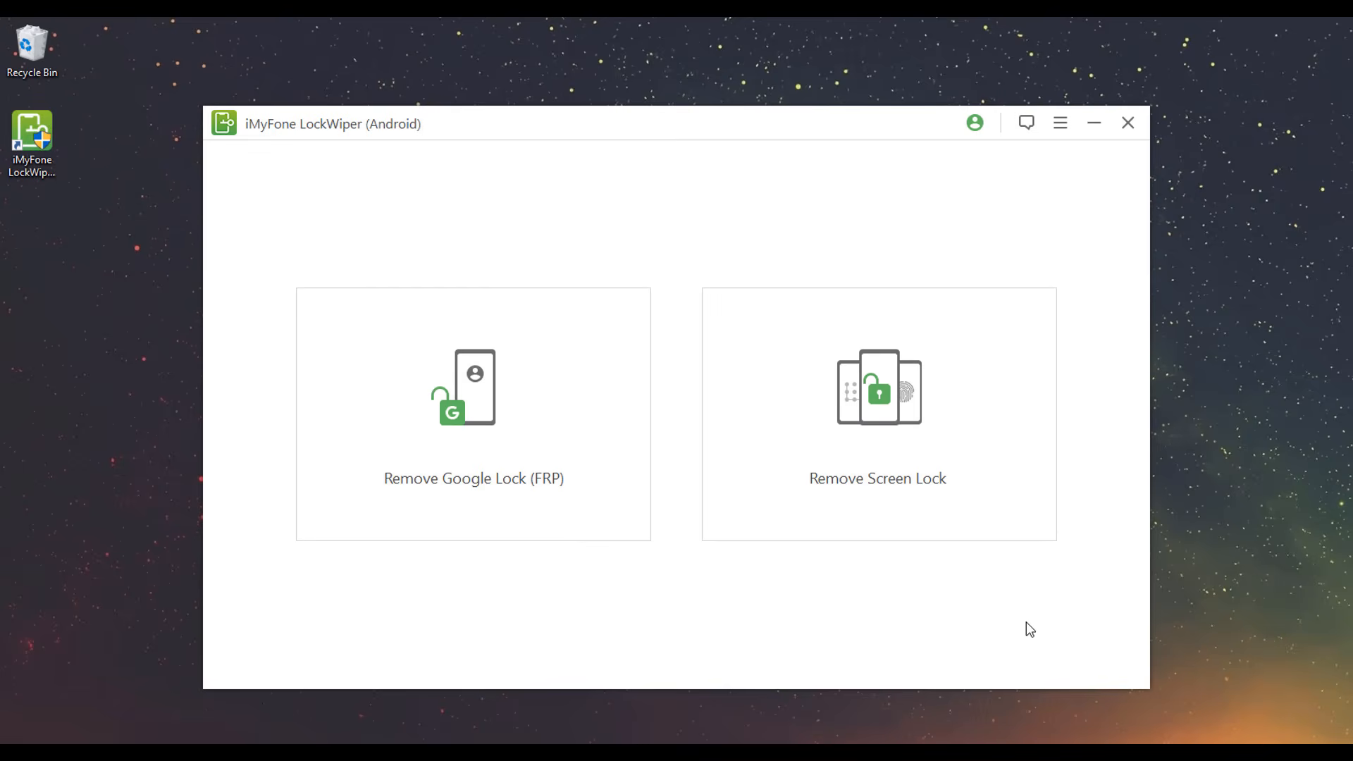
- Start Remove Google Lock (FRP) and choose Samsung Galaxy J5 as the device
click(474, 414)
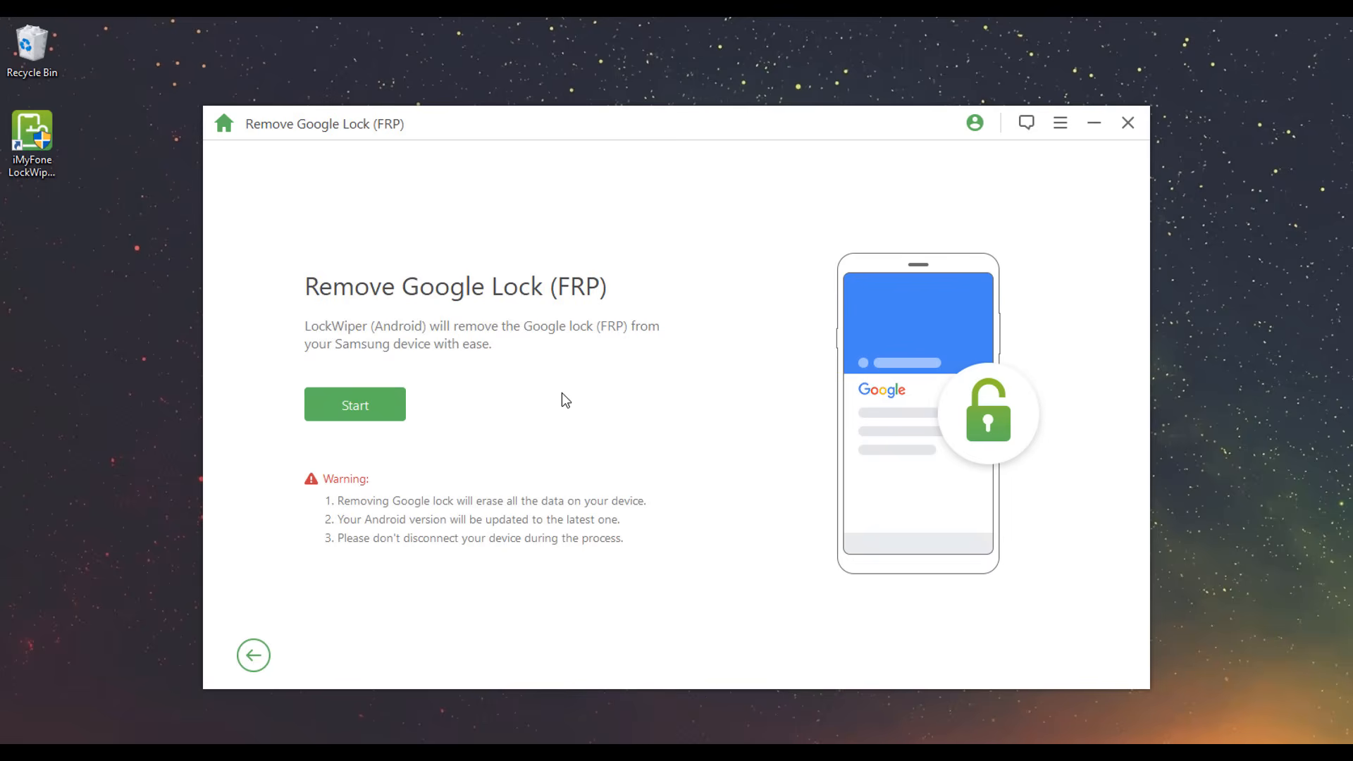
mouse_move(451, 402)
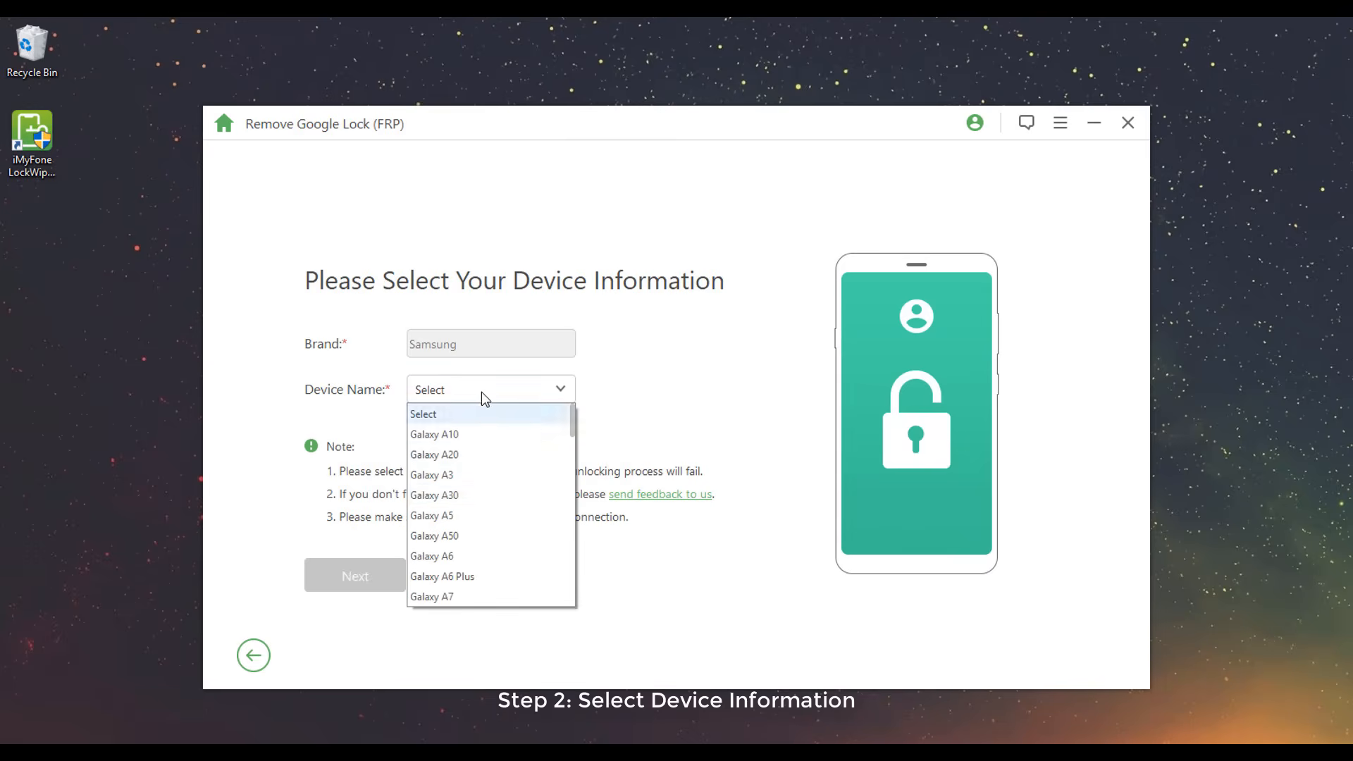
scroll(down, 3)
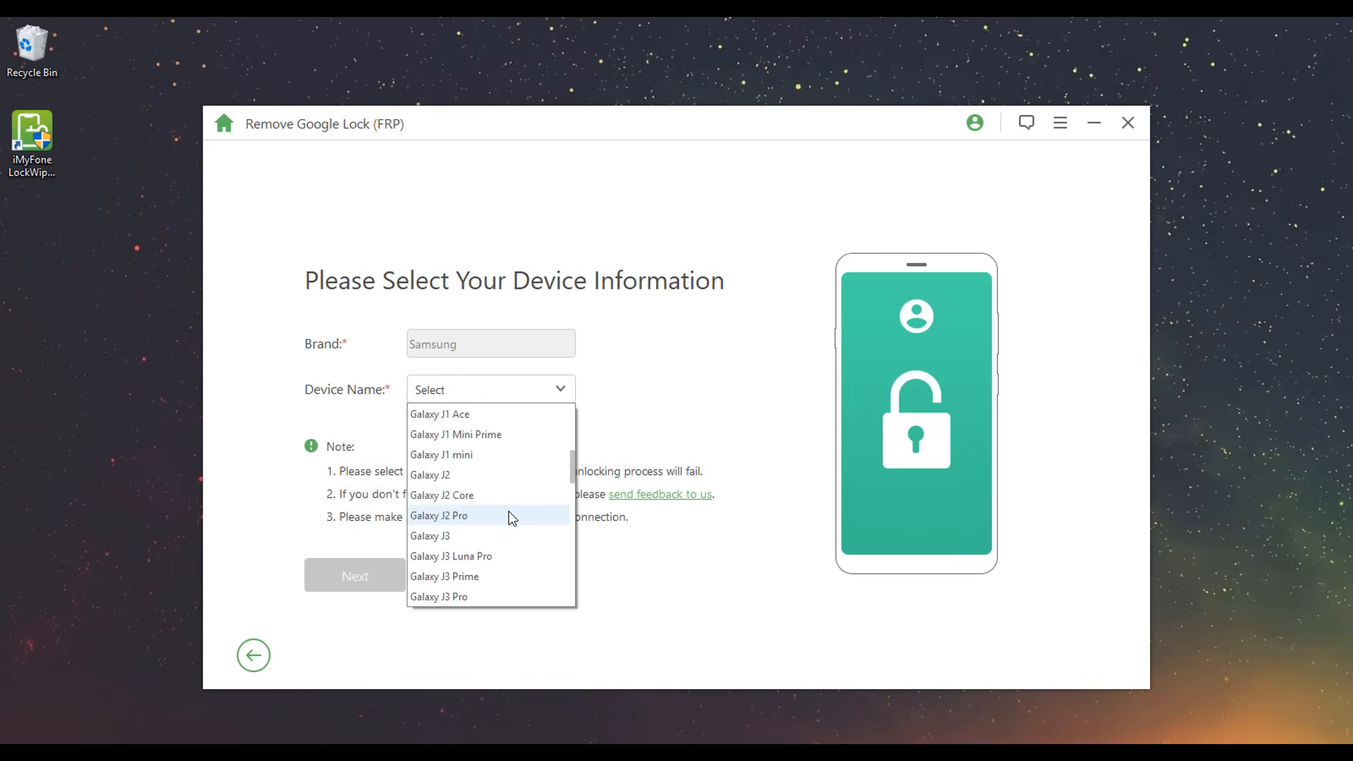
scroll(down, 3)
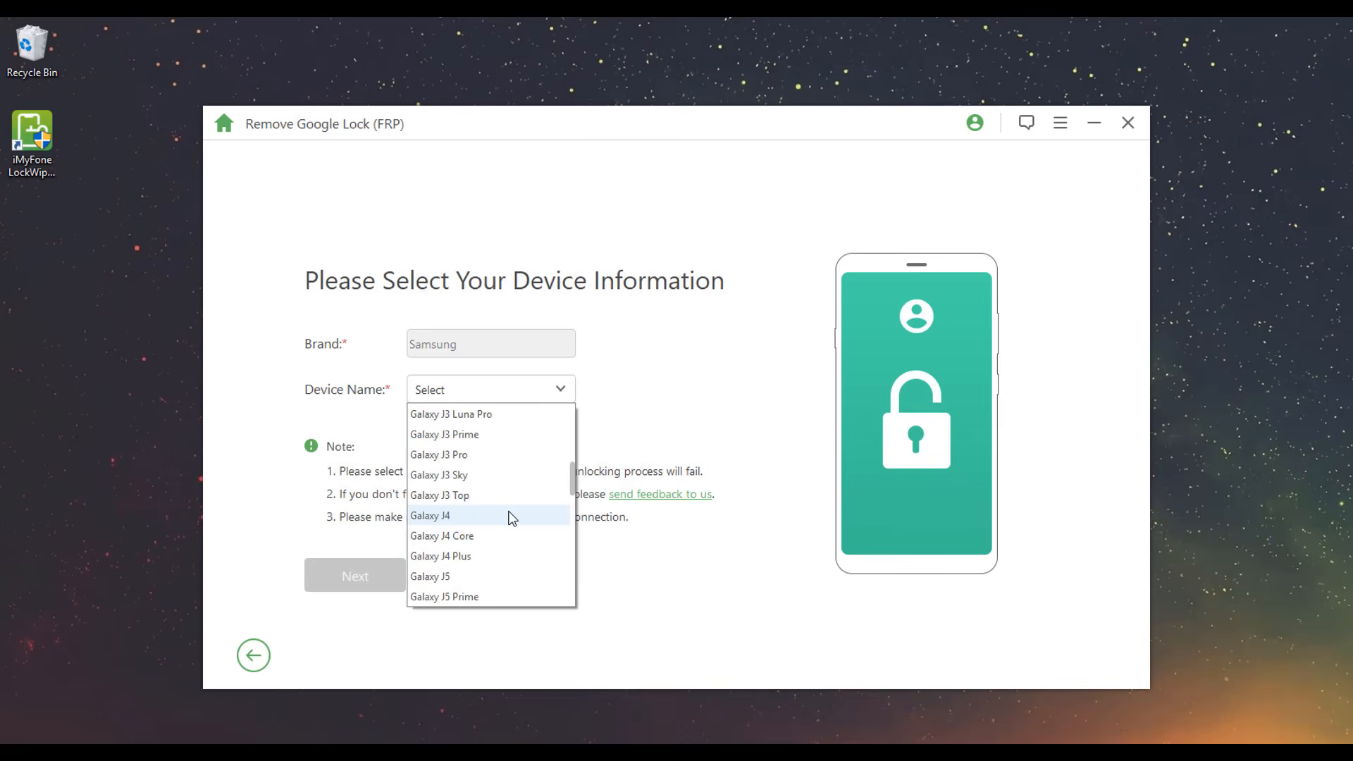
click(430, 576)
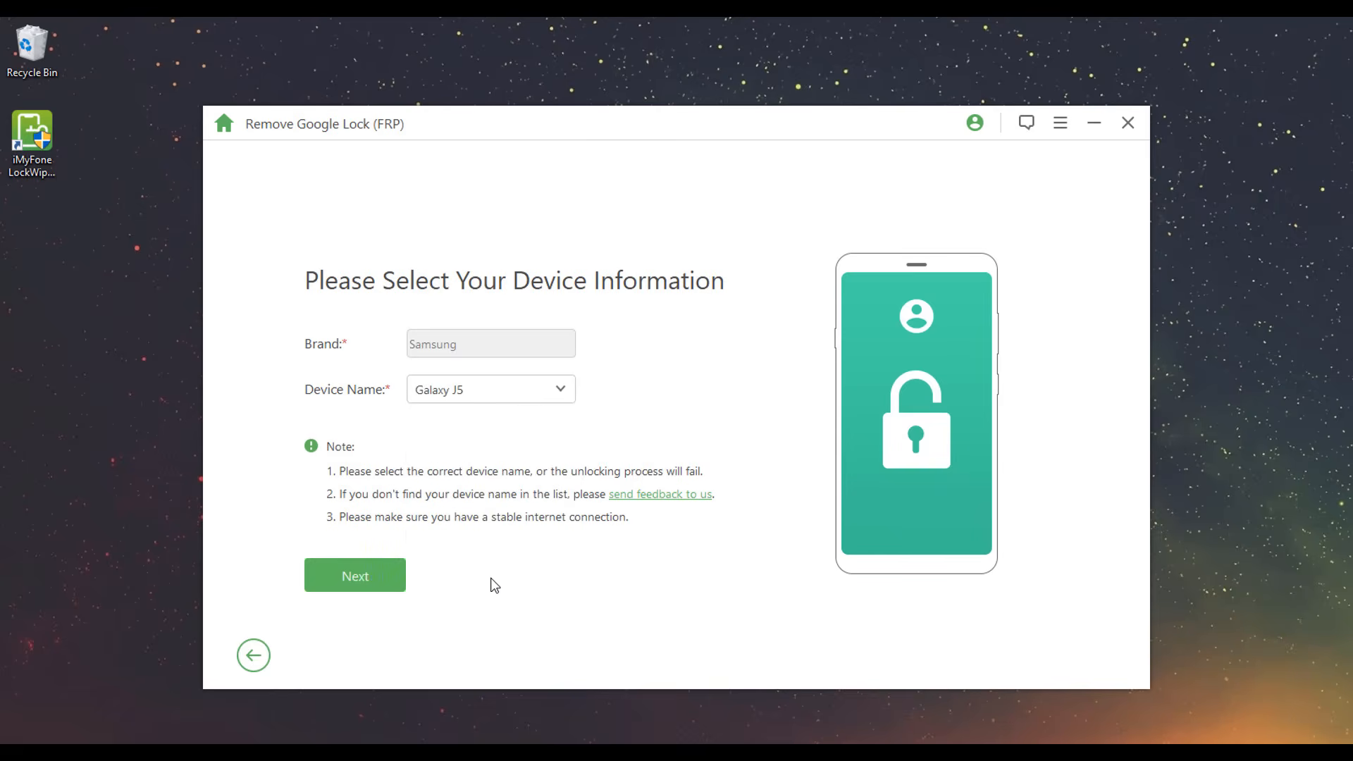
- Confirm the J5 info, pick PDA J500HXXS2BRI2 with country Pakistan and carrier, reaching download-mode steps
click(355, 575)
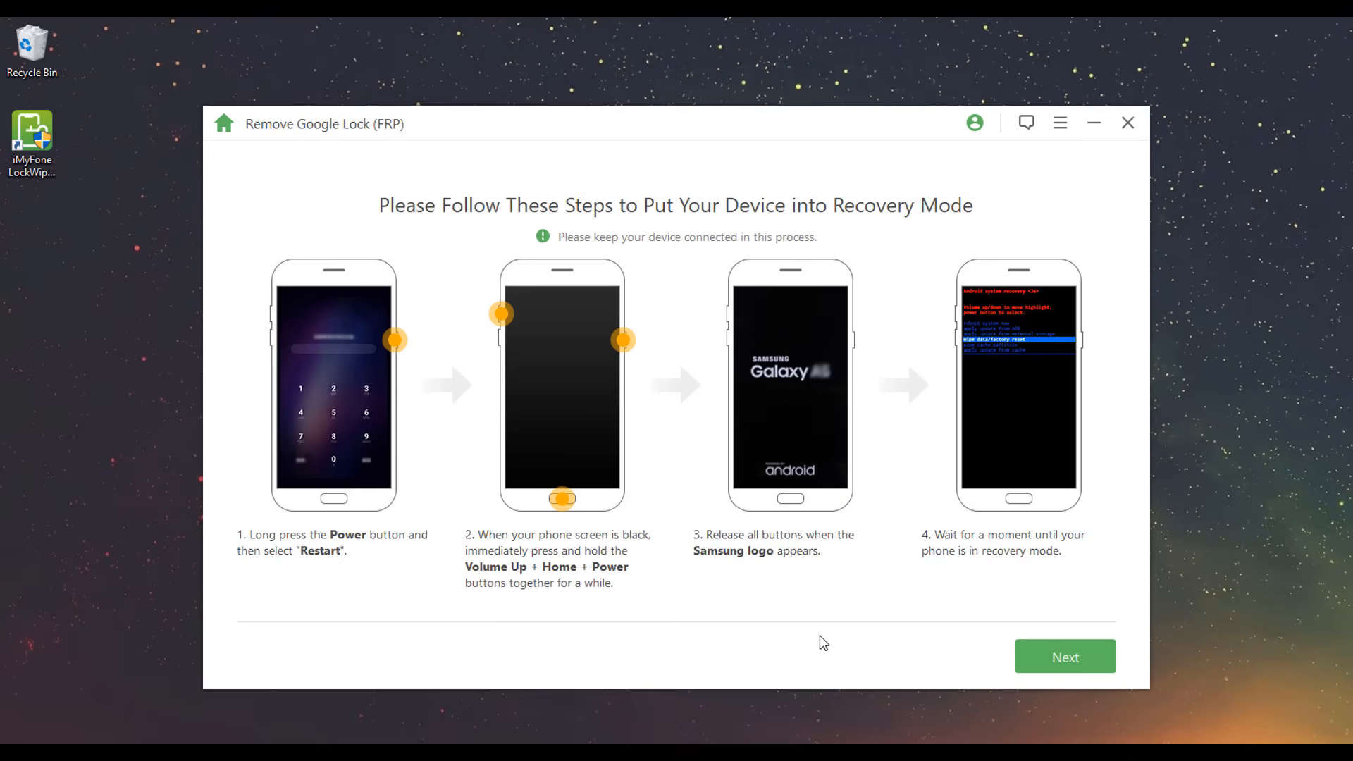
click(1066, 657)
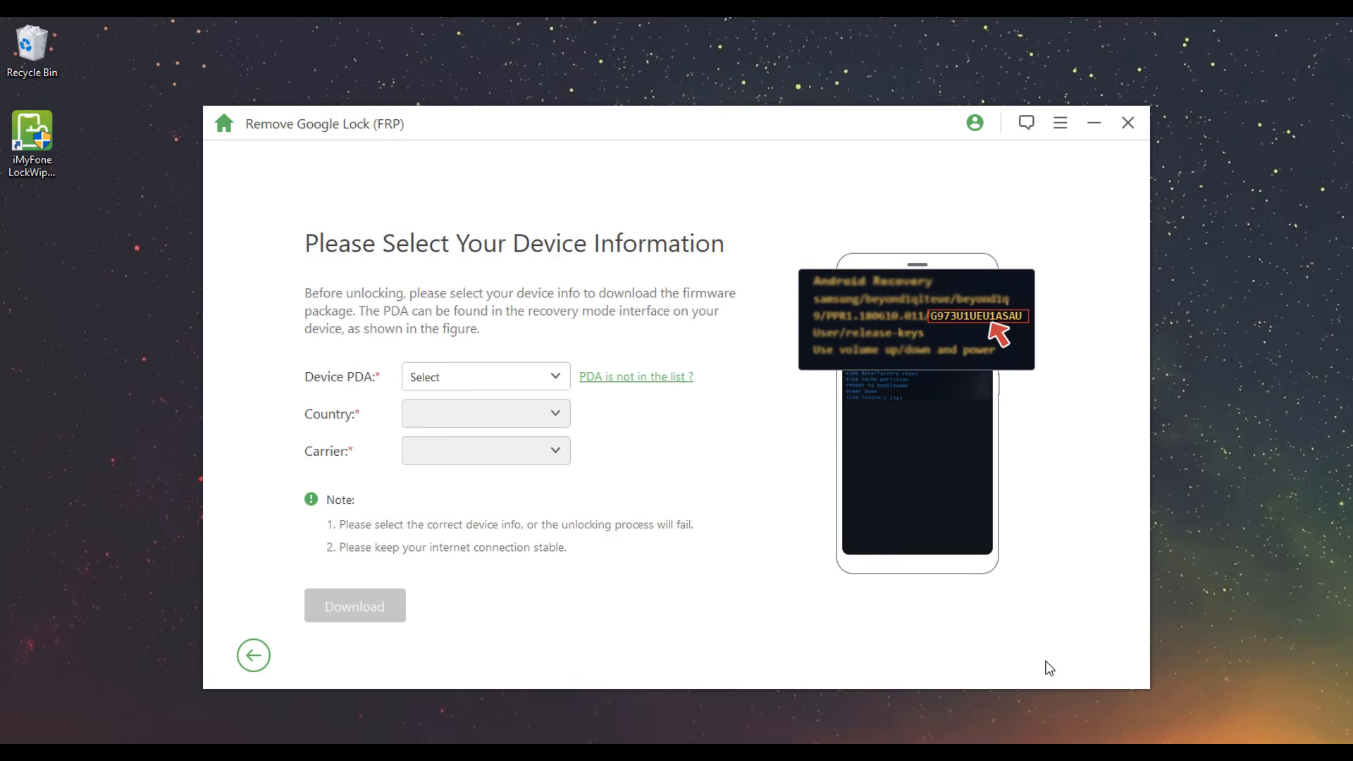
click(636, 376)
text(J500HXXS2BRI2)
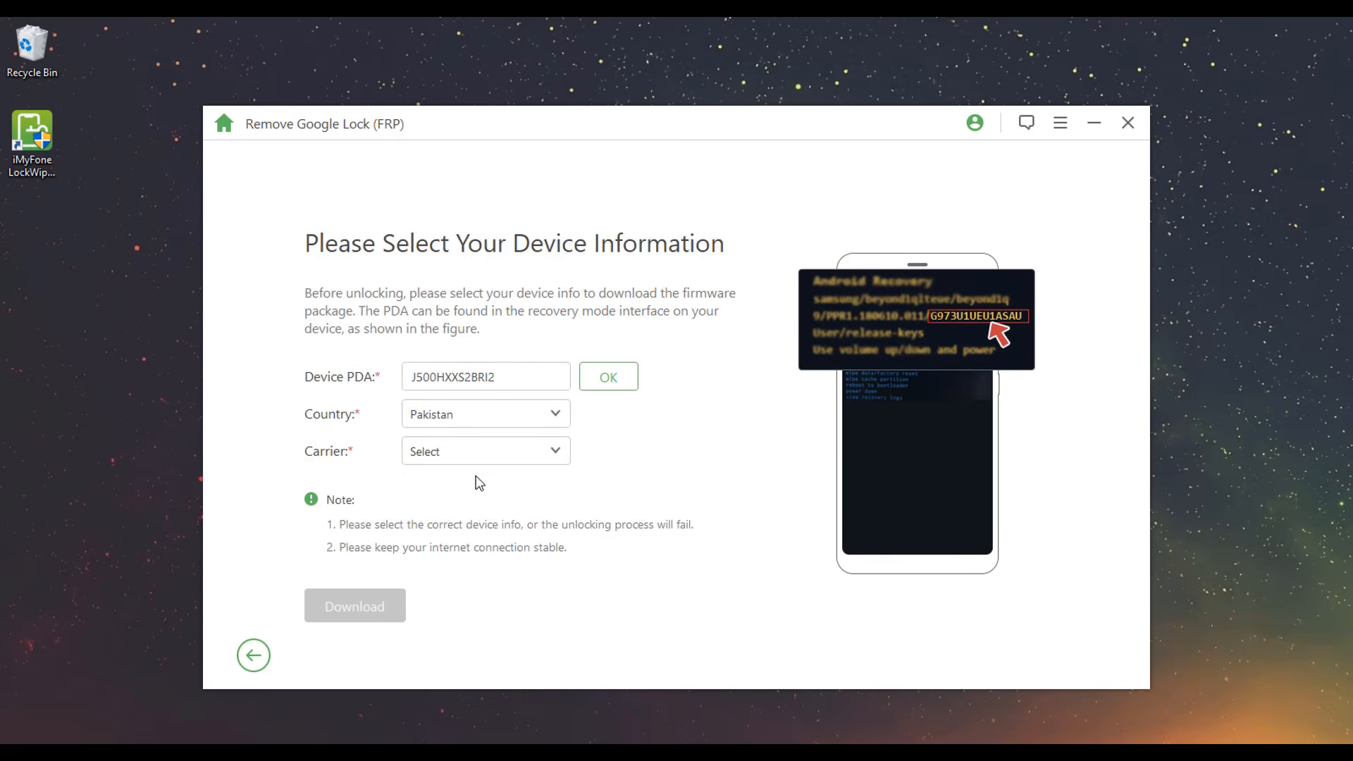
click(354, 605)
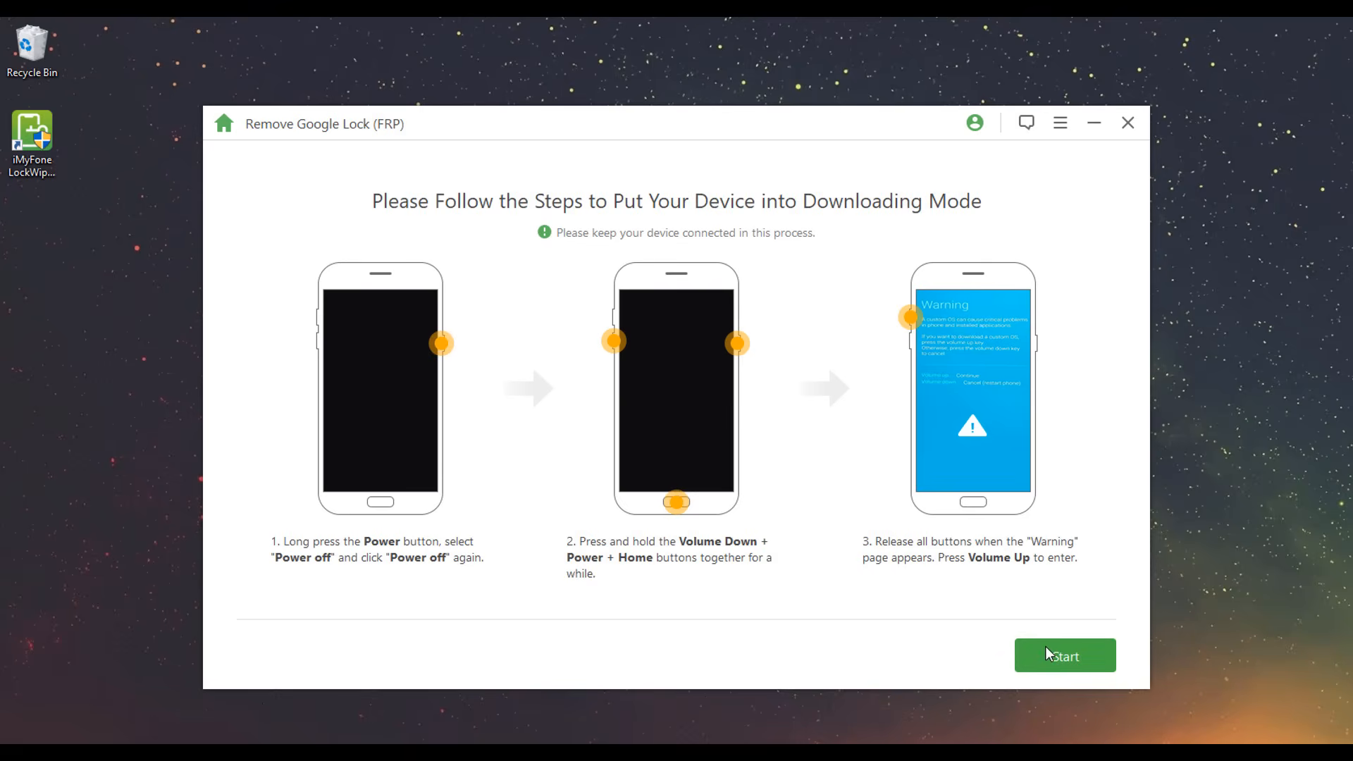
- Begin unlocking in download mode, entering 000000 to accept the data erase
click(1064, 655)
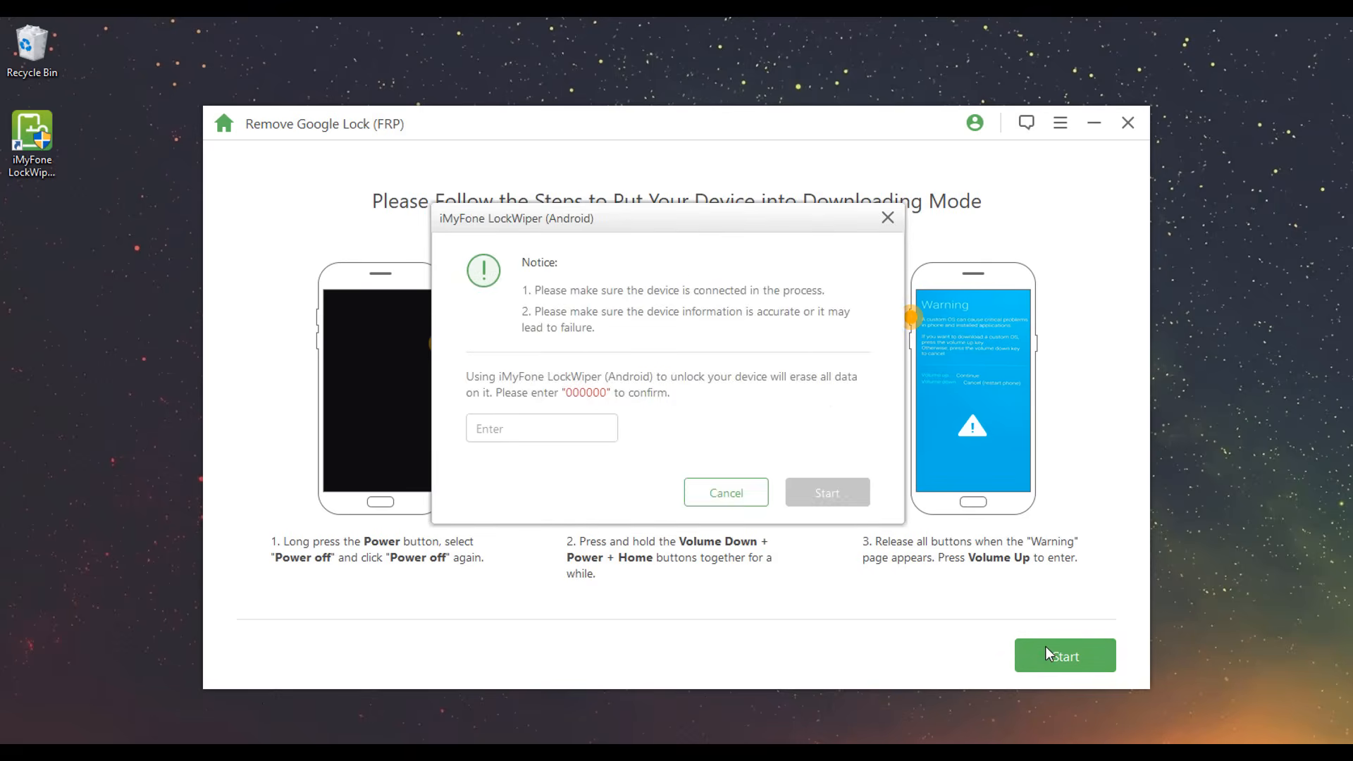
text(000)
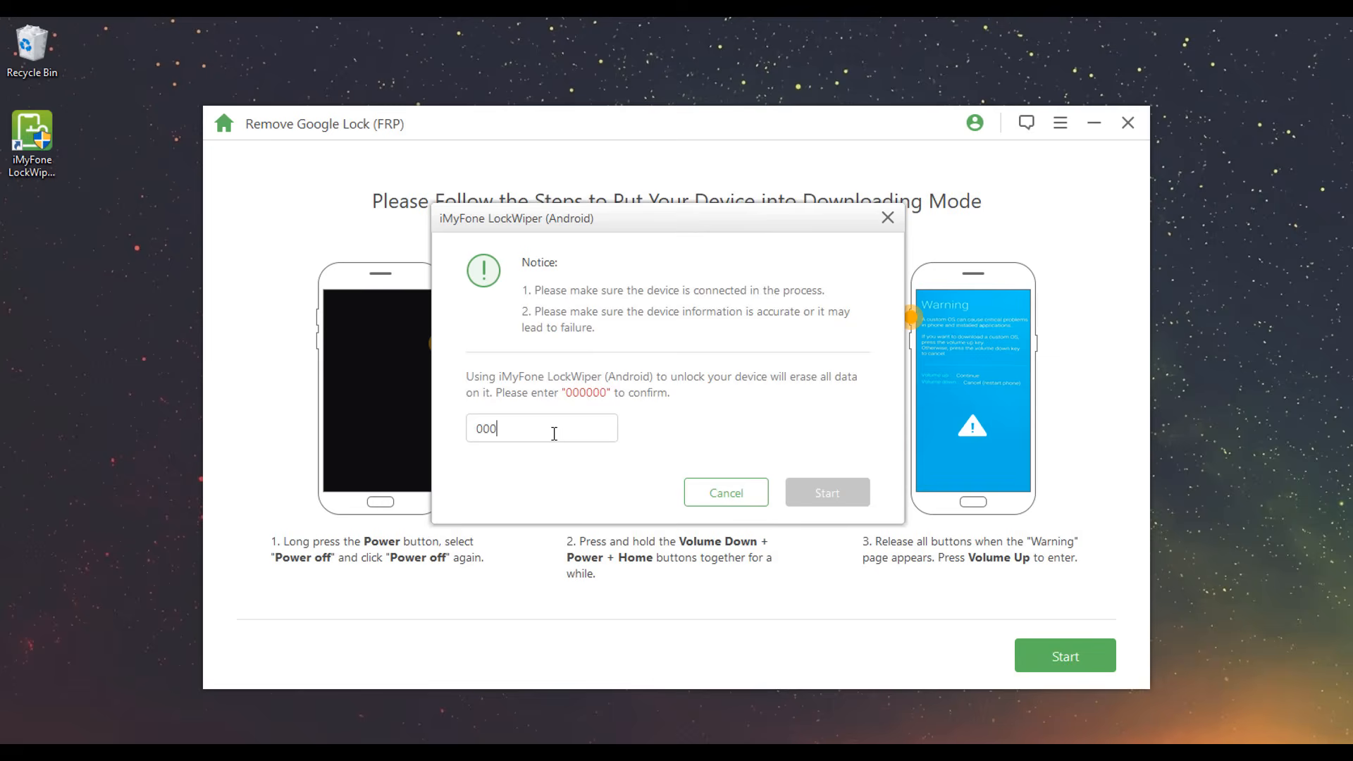
text(000)
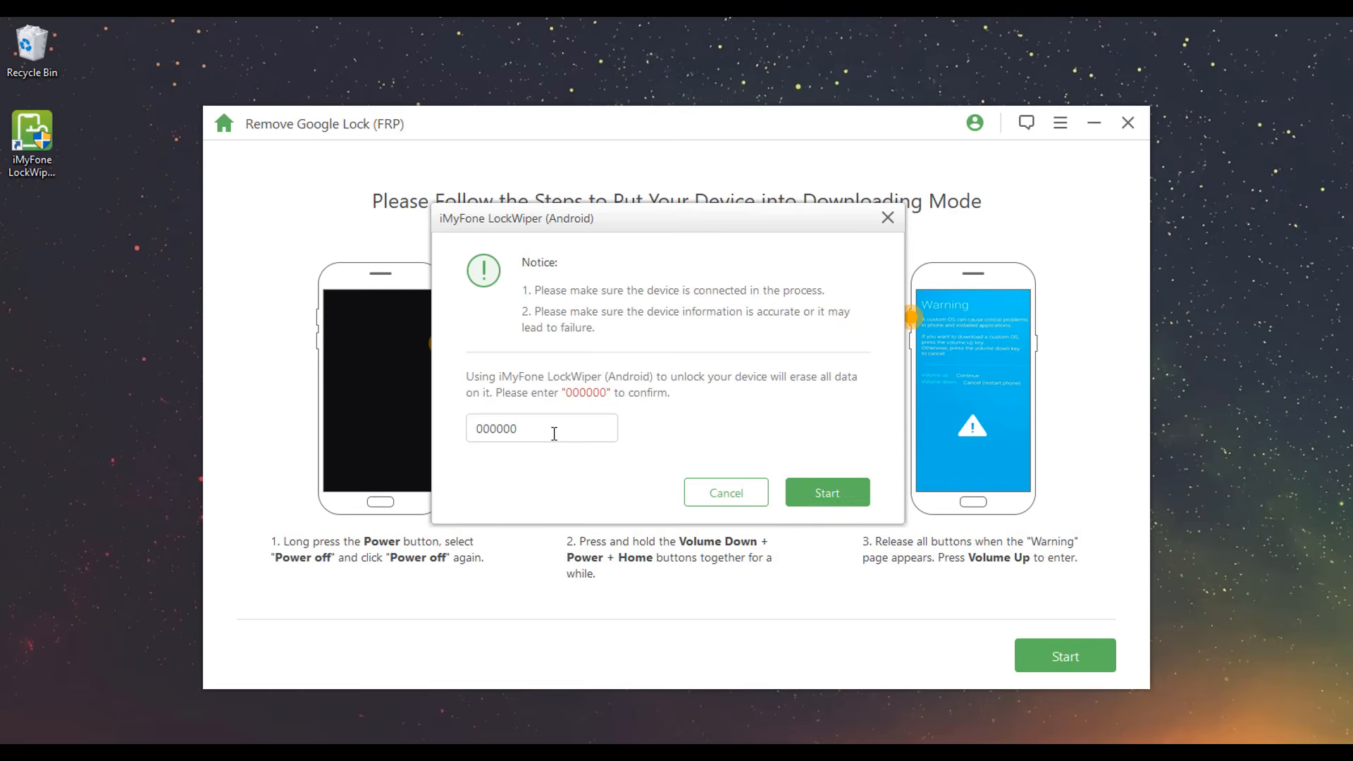
click(825, 494)
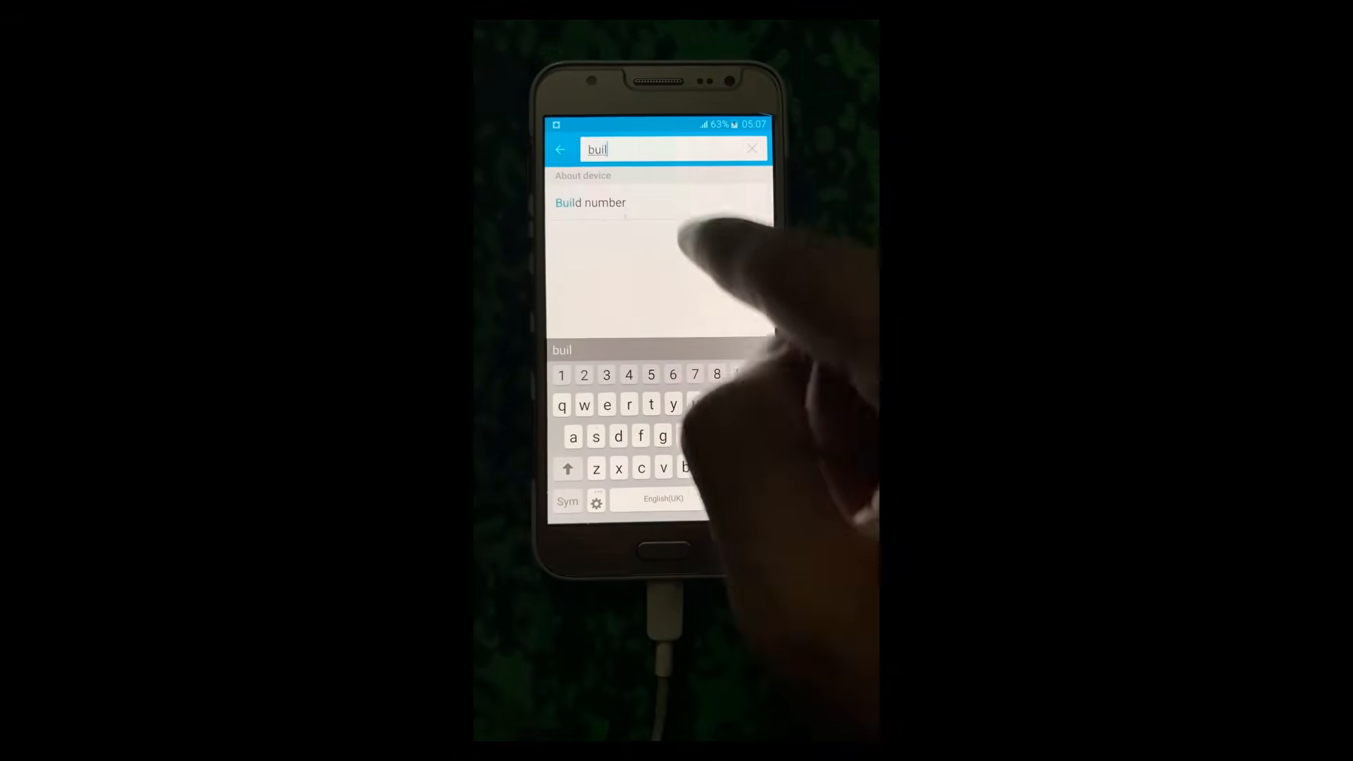
- Tap the phone's Build number entry in the Settings search results
click(590, 201)
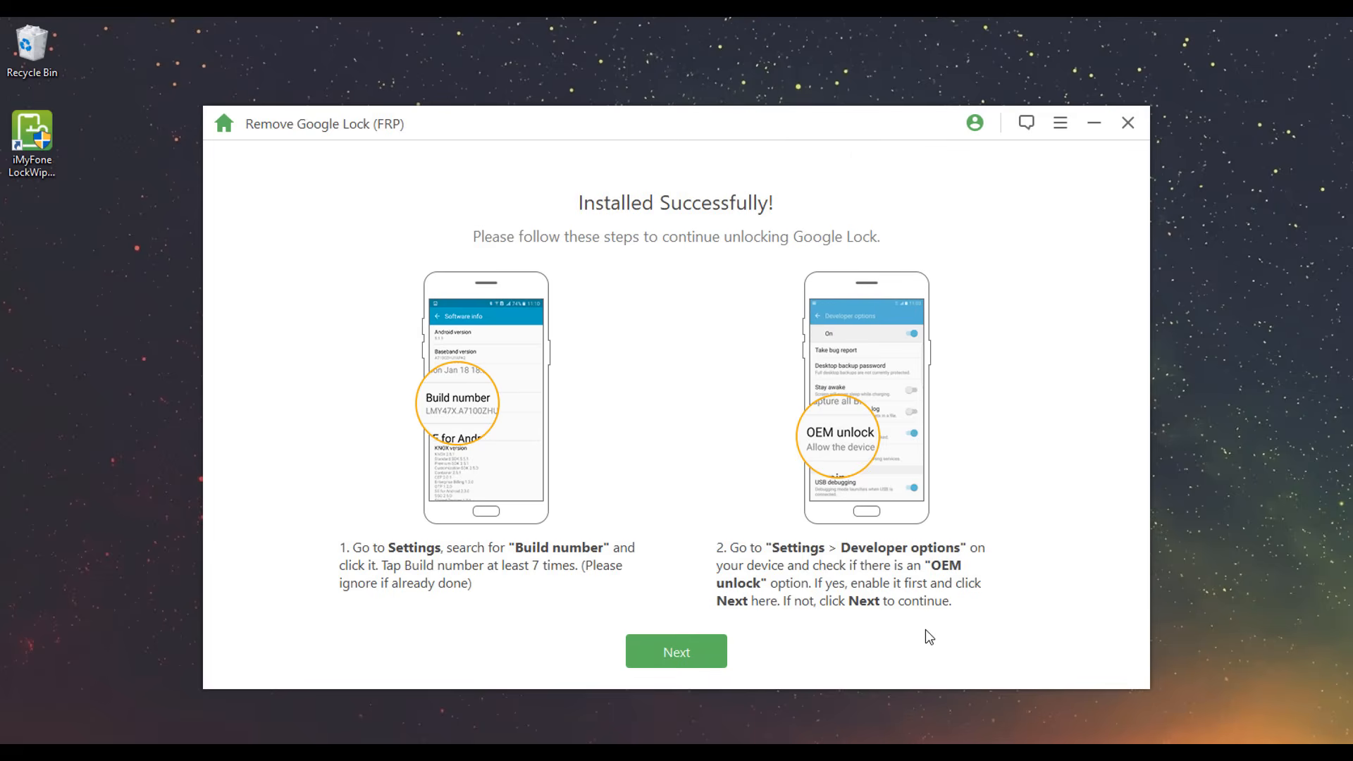
- Confirm OEM unlock is enabled, pass the factory reset and download-mode steps to fetch the J5 firmware package
click(675, 652)
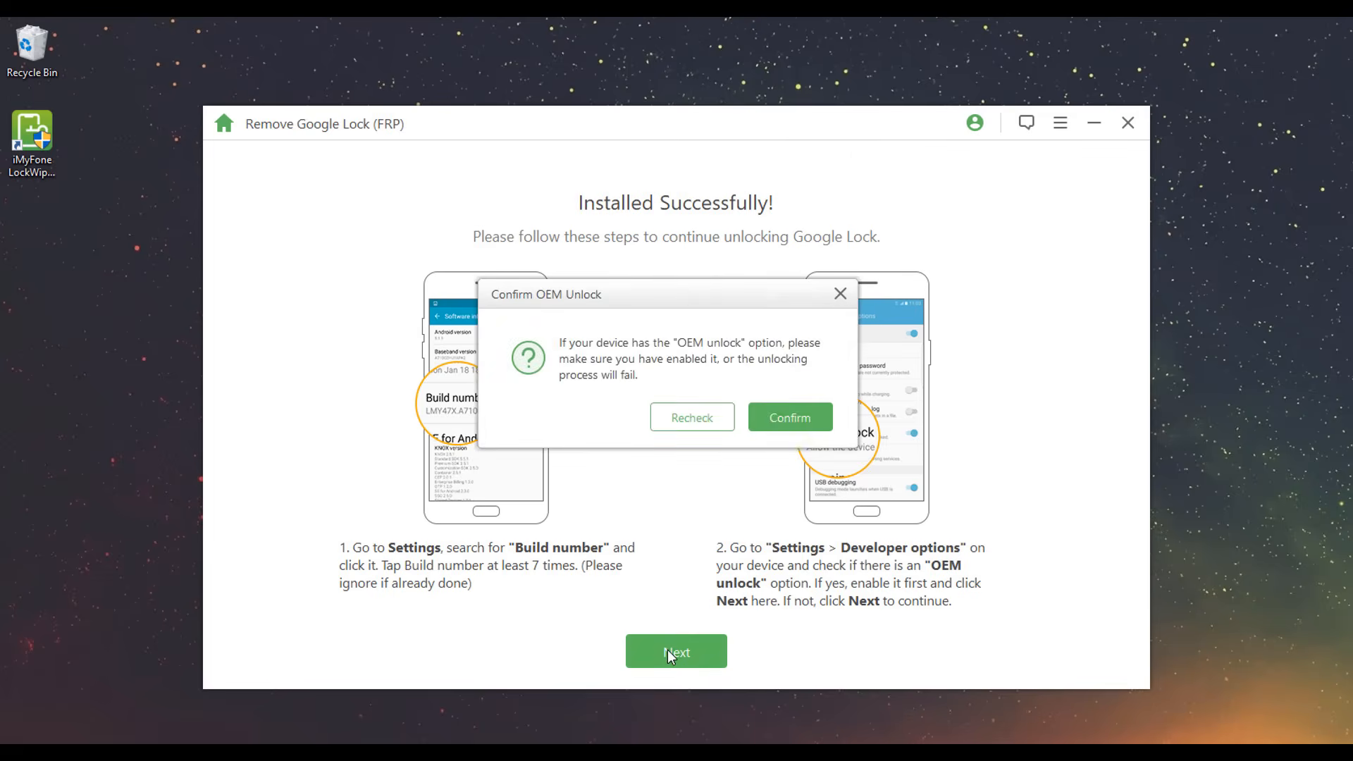
click(788, 417)
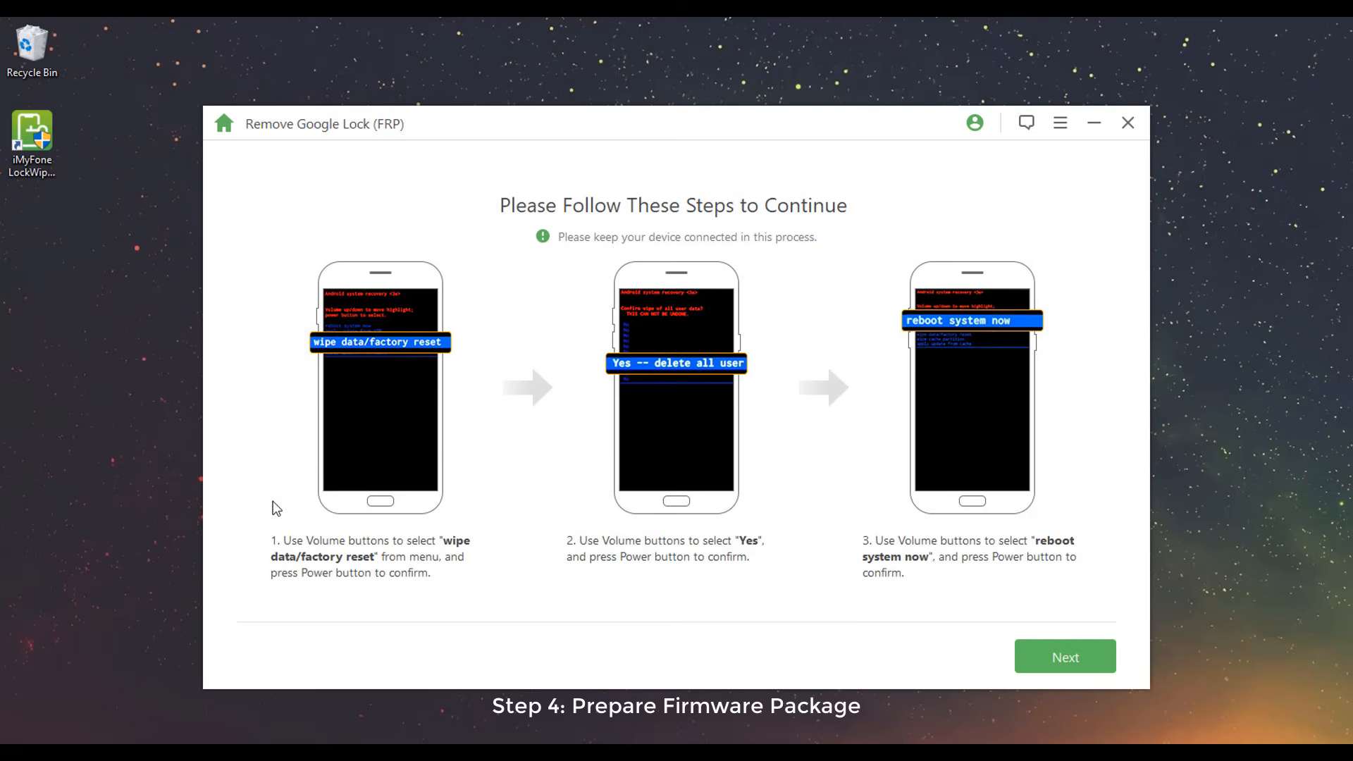
mouse_move(1066, 655)
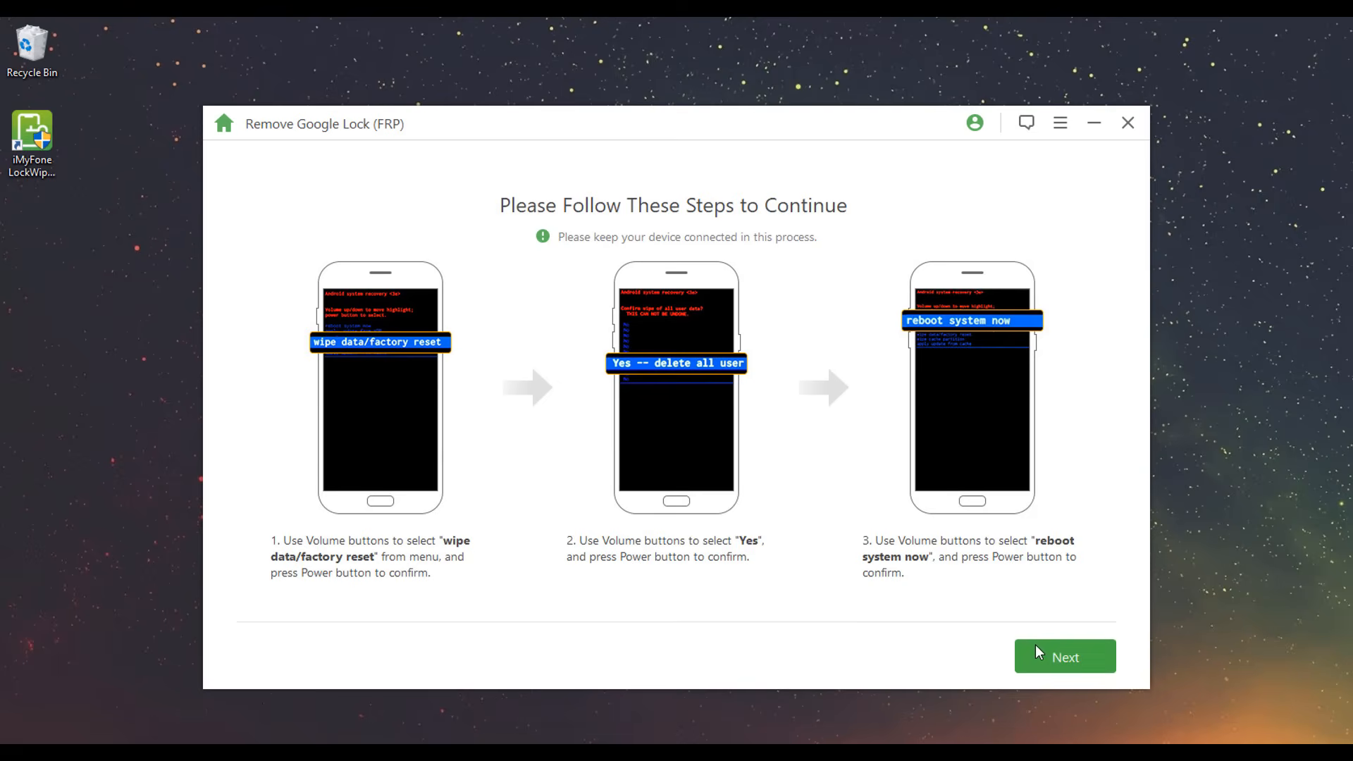
click(1064, 656)
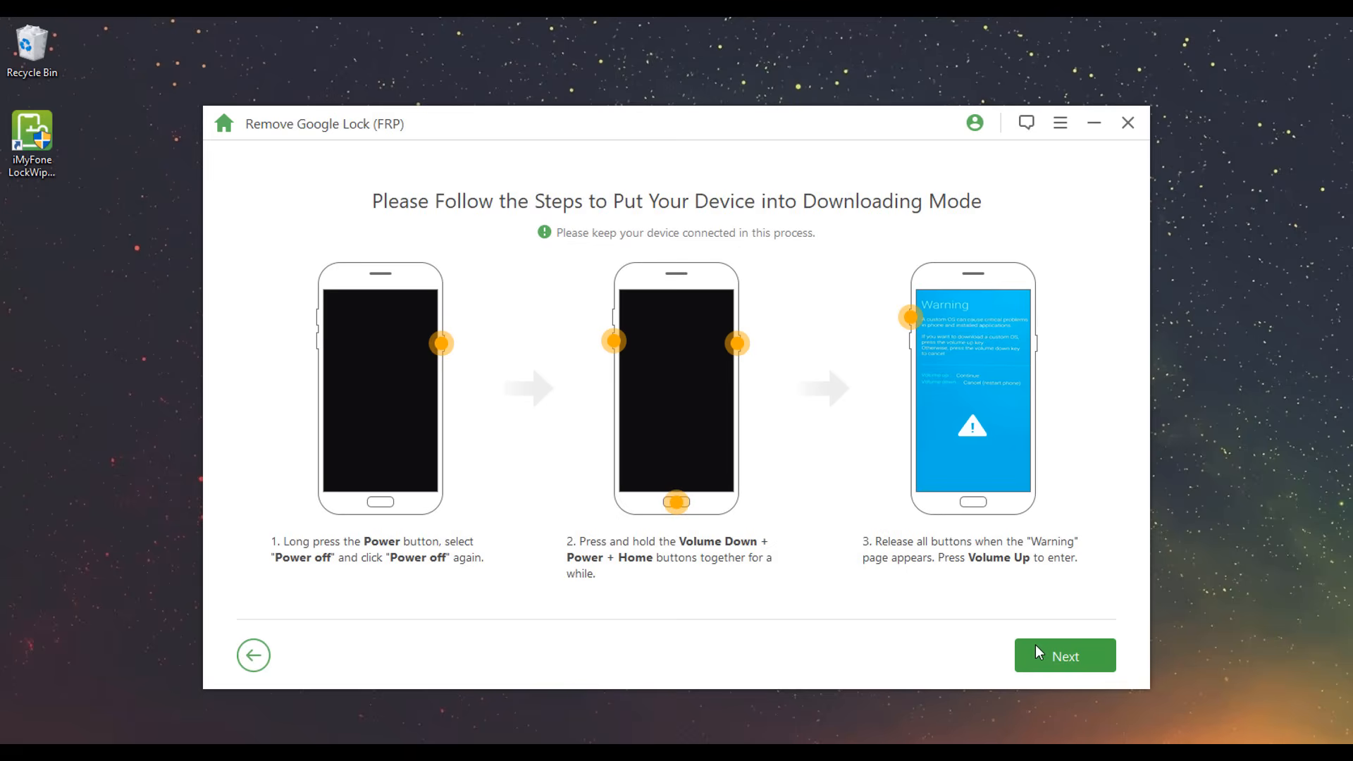
click(1064, 655)
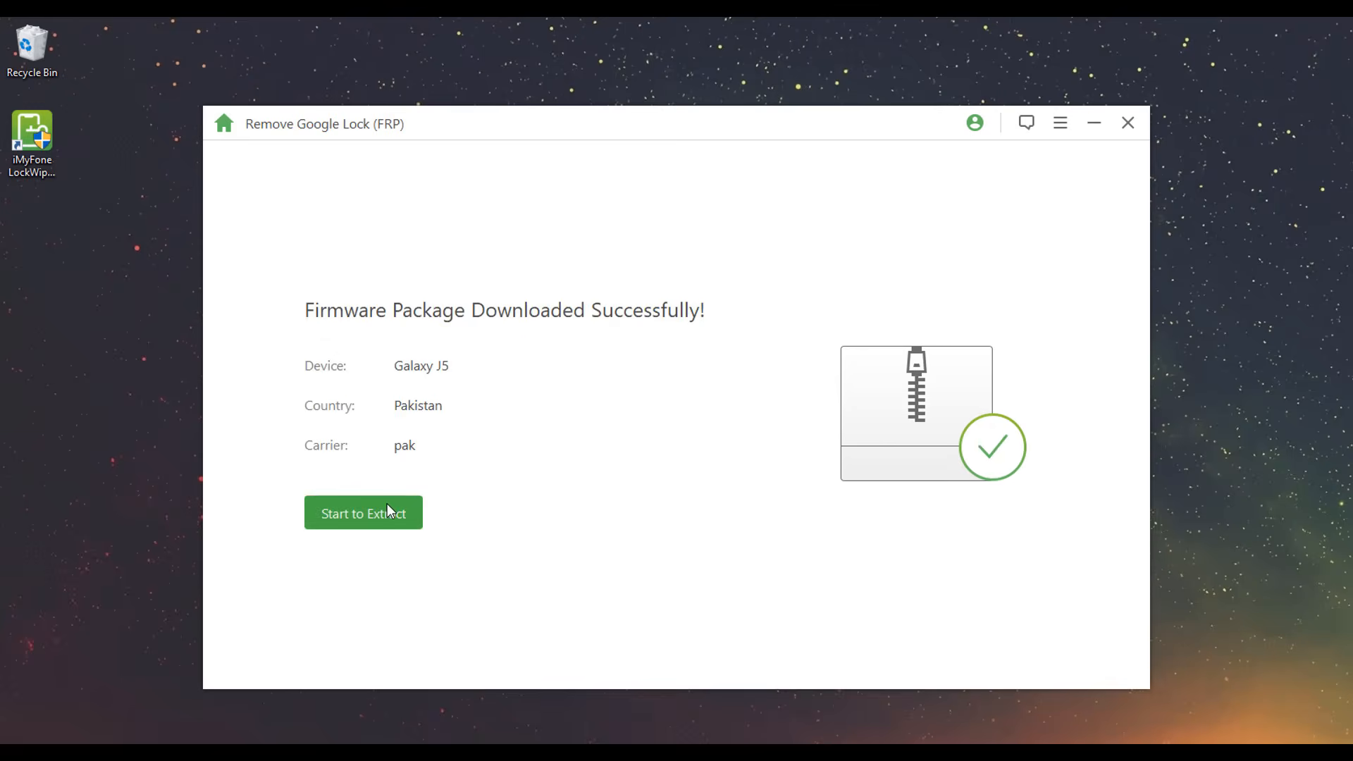
- Extract the firmware package, finish the Google lock removal and return to the home screen
click(363, 513)
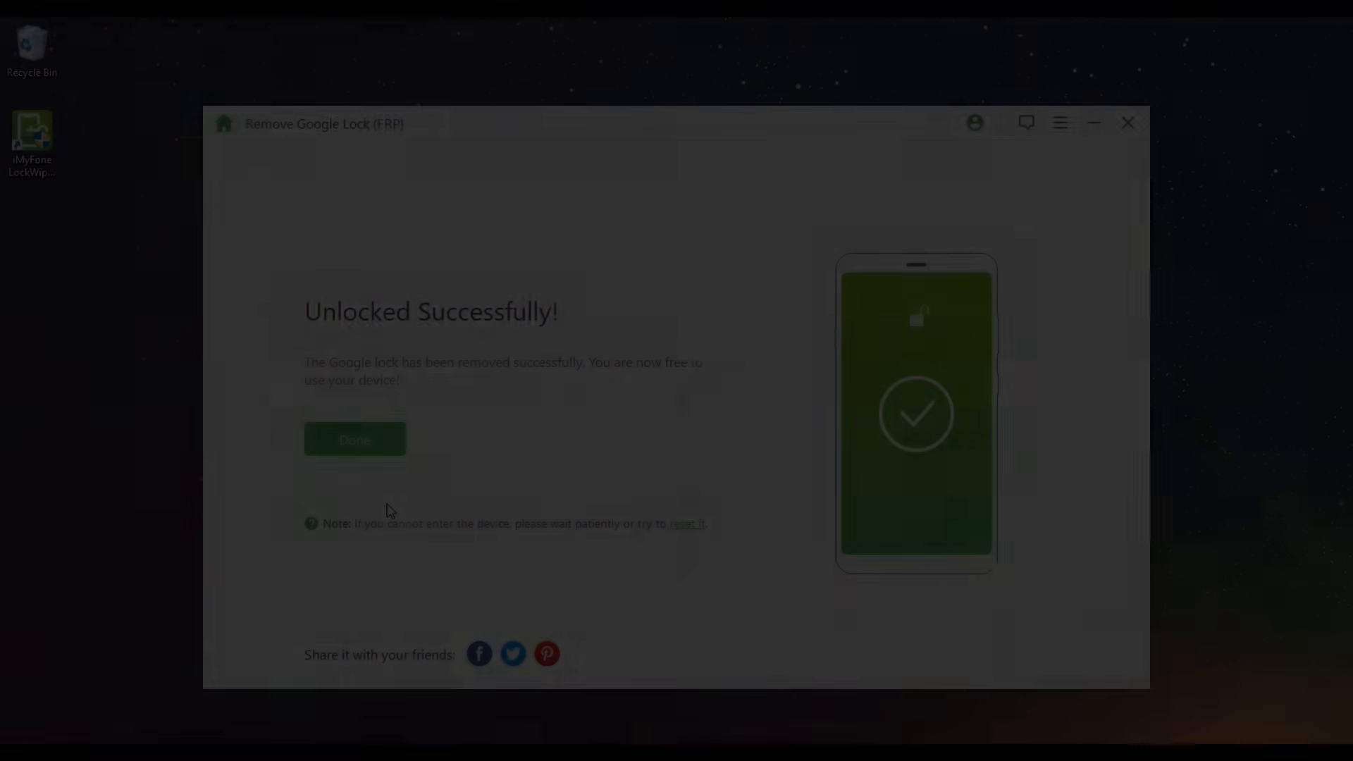
click(354, 439)
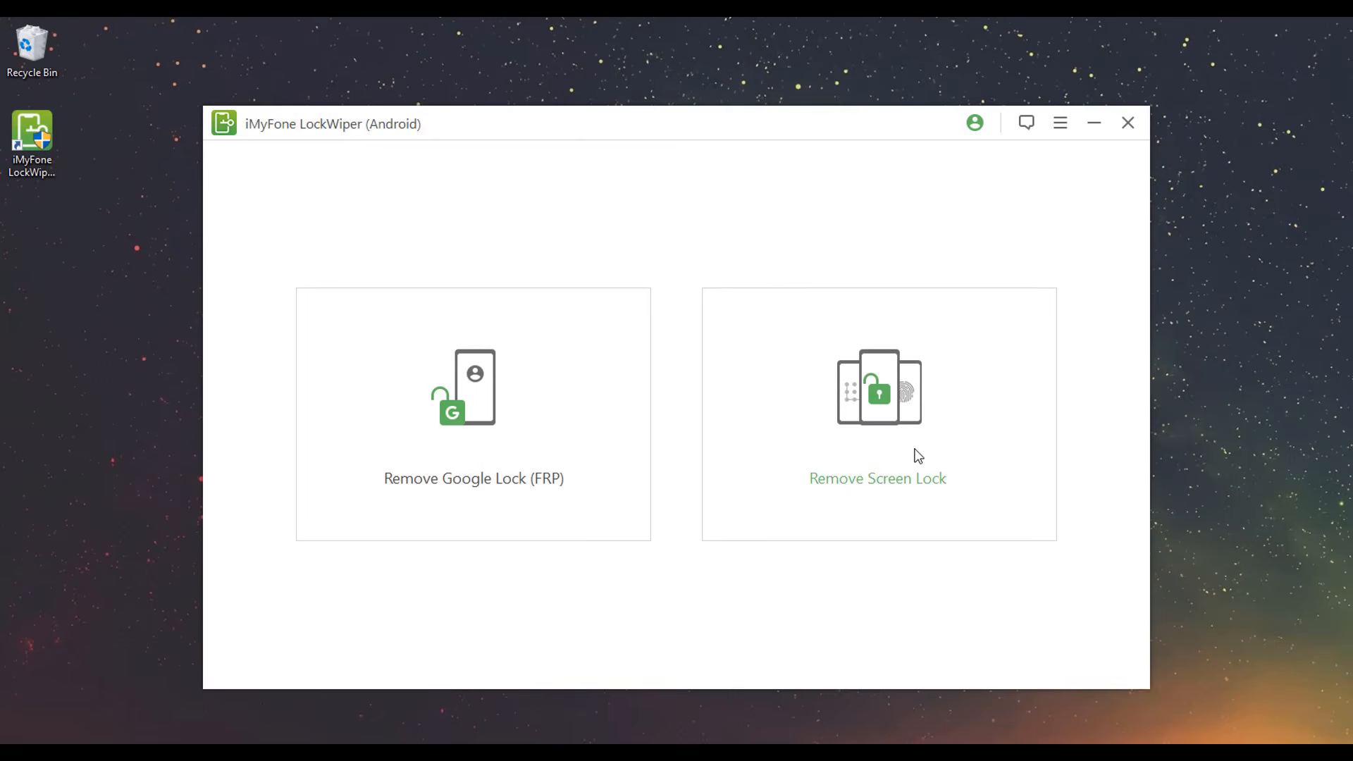
- Choose Remove Screen Lock without Data Loss for a Samsung Galaxy S5 and download its data package
click(877, 415)
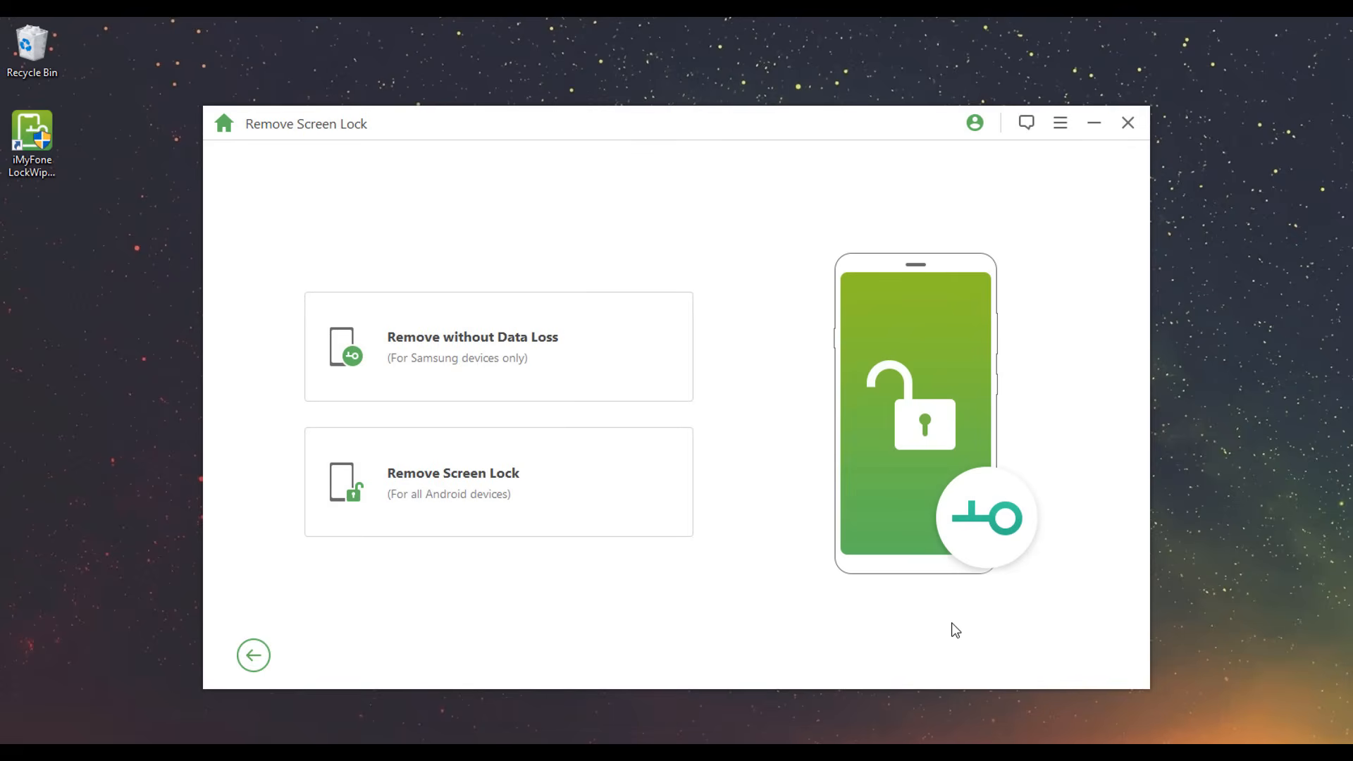
click(498, 346)
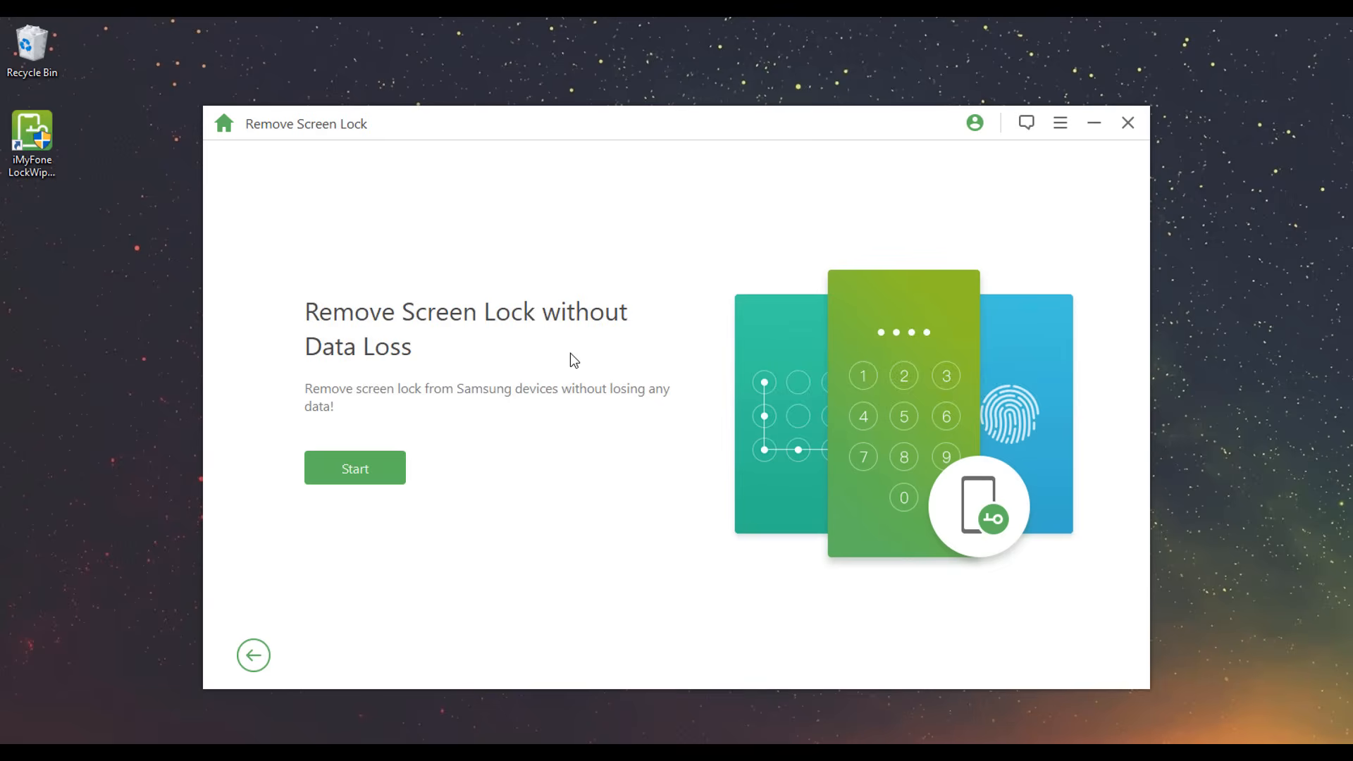
click(355, 468)
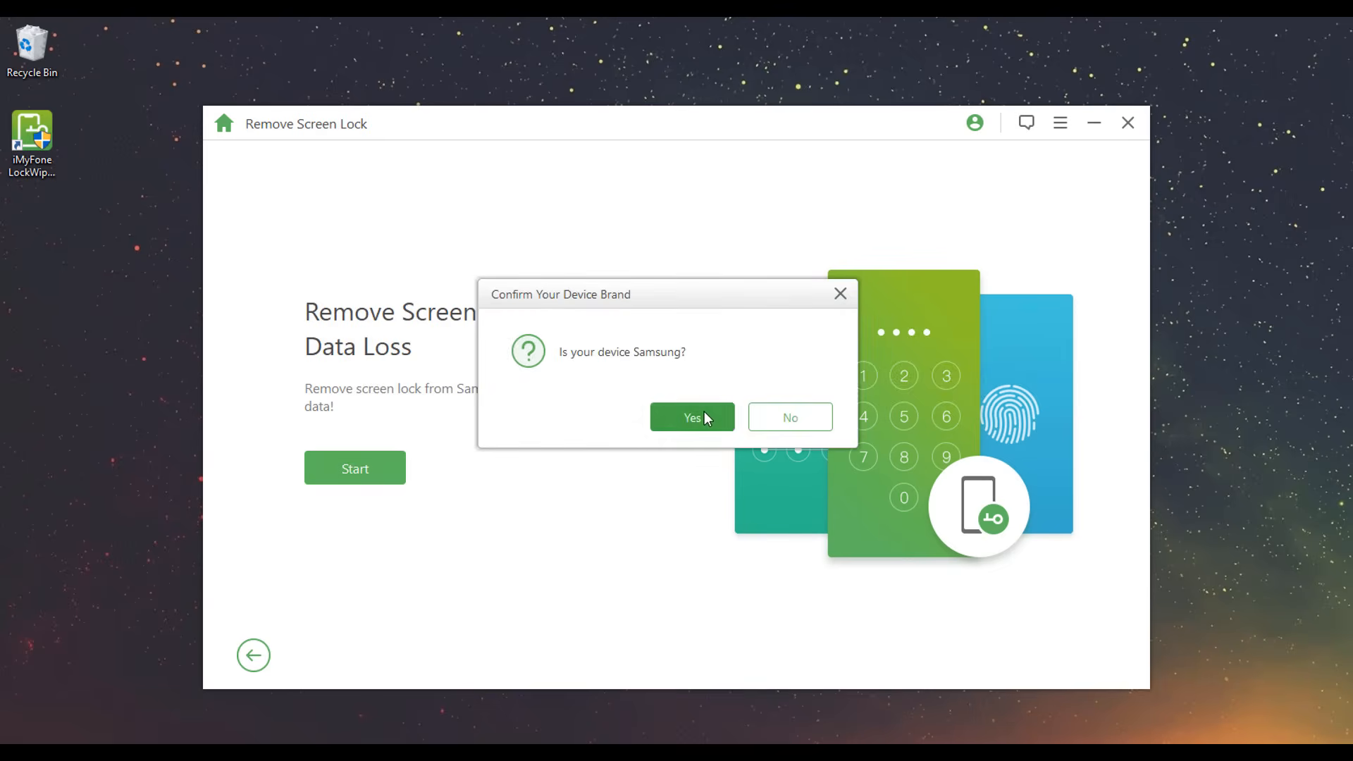
click(691, 417)
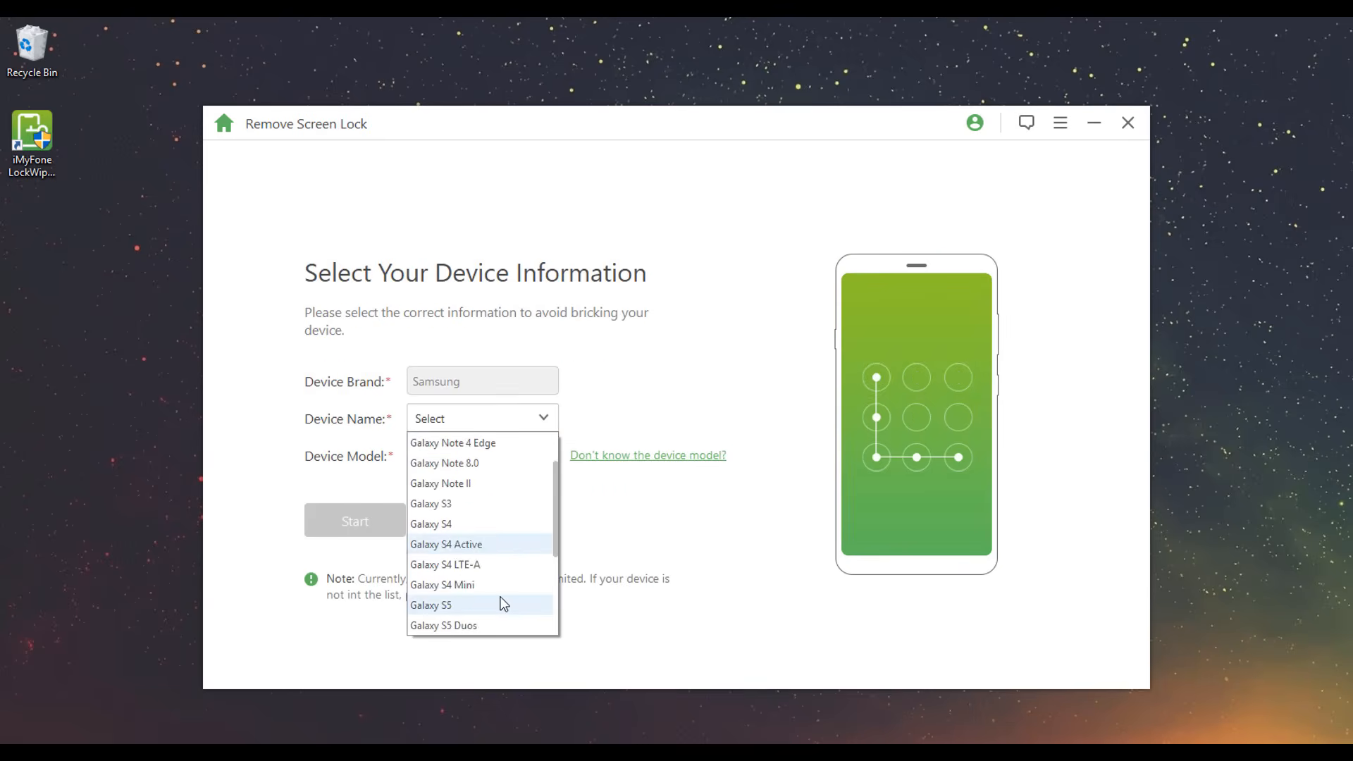
click(431, 605)
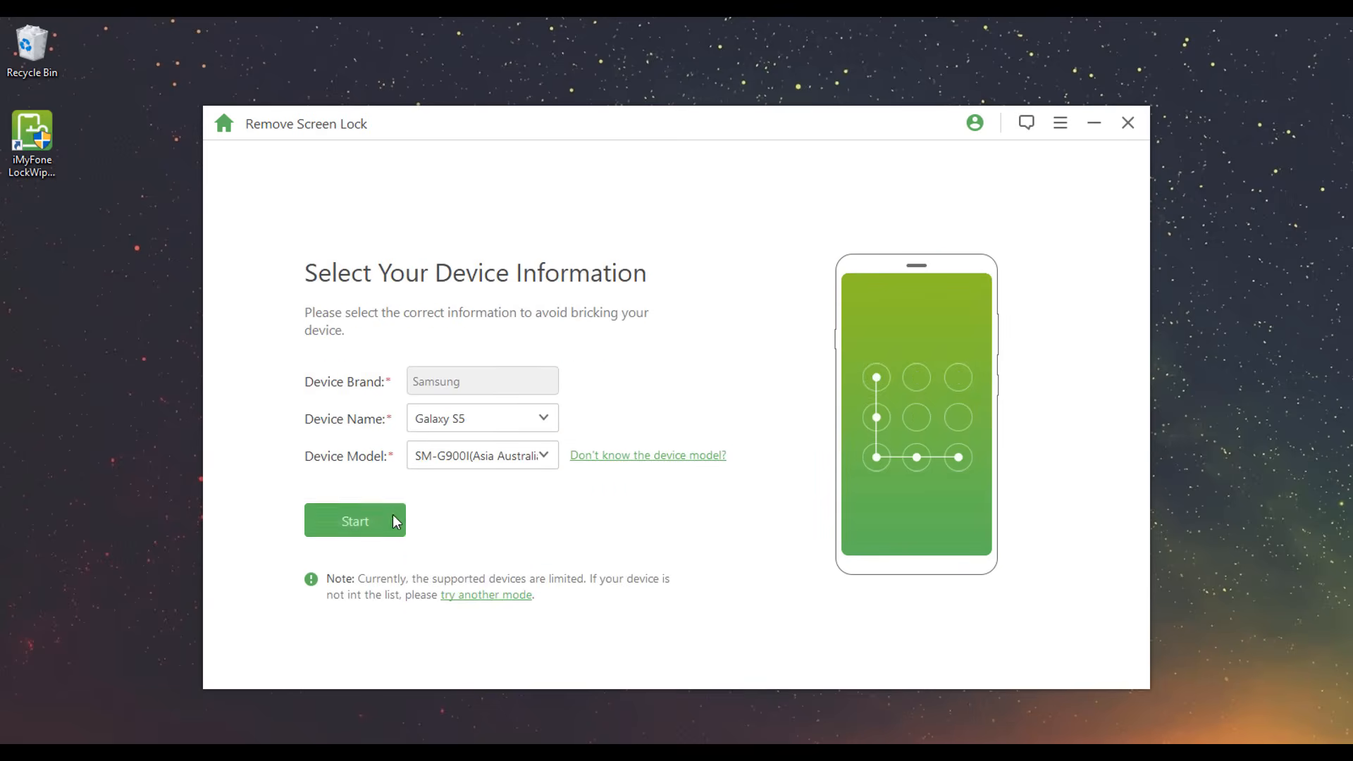
click(355, 520)
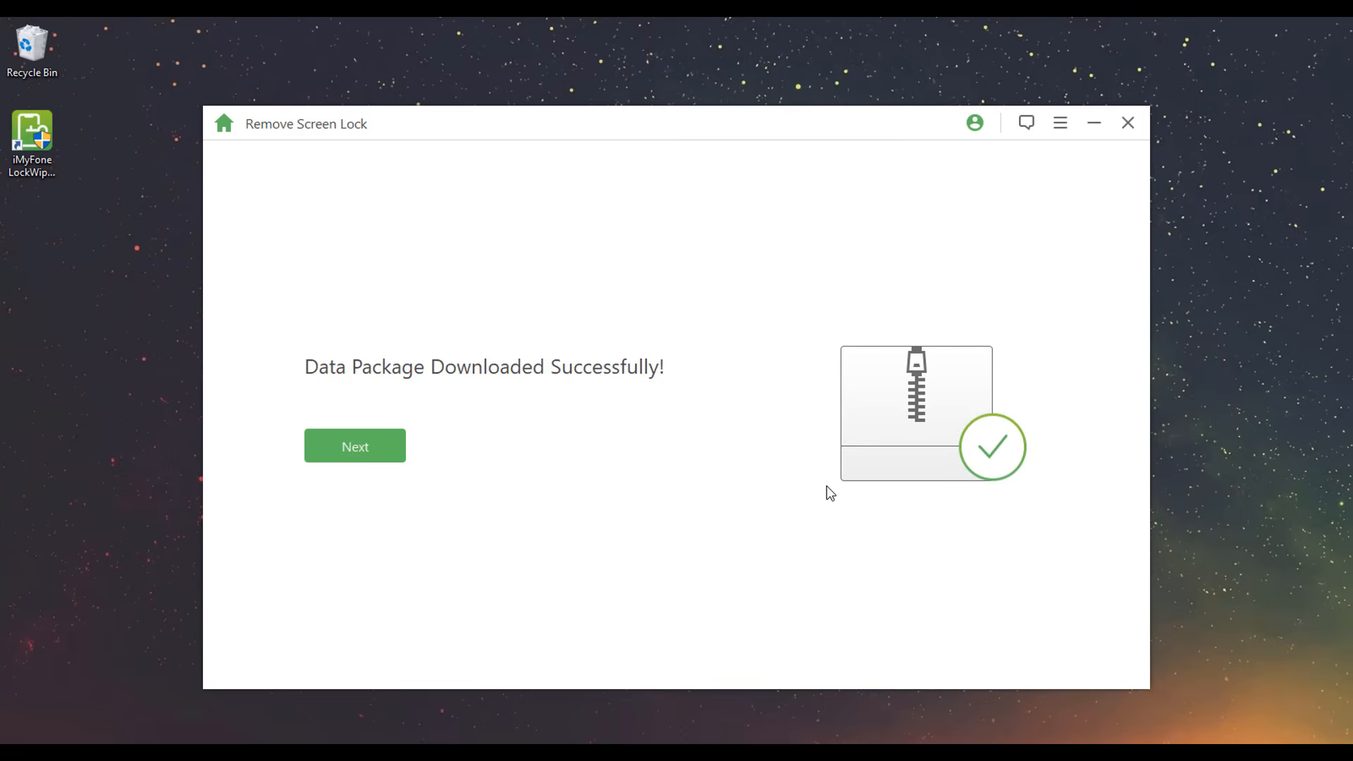
mouse_move(355, 446)
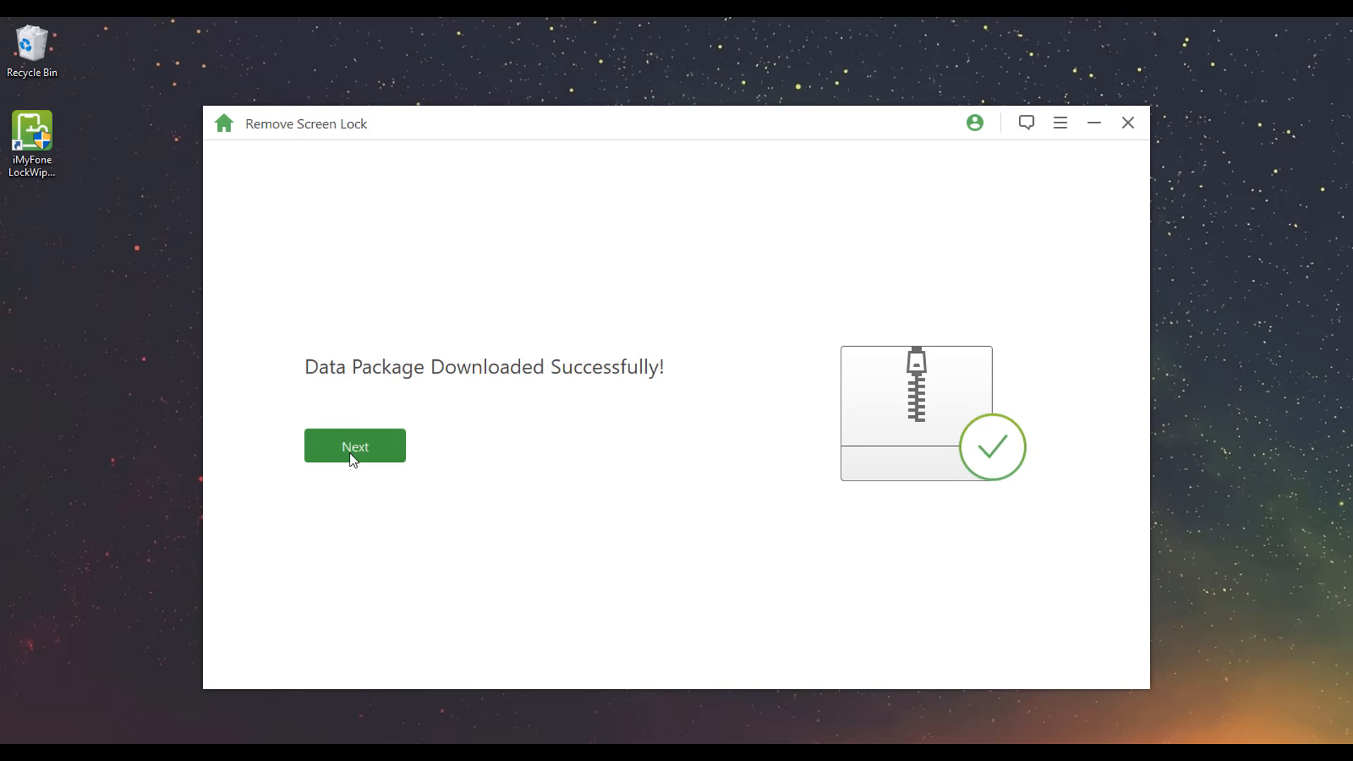
- Unlock the Galaxy S5 in downloading mode, then finish back at the screen lock removal options
click(355, 447)
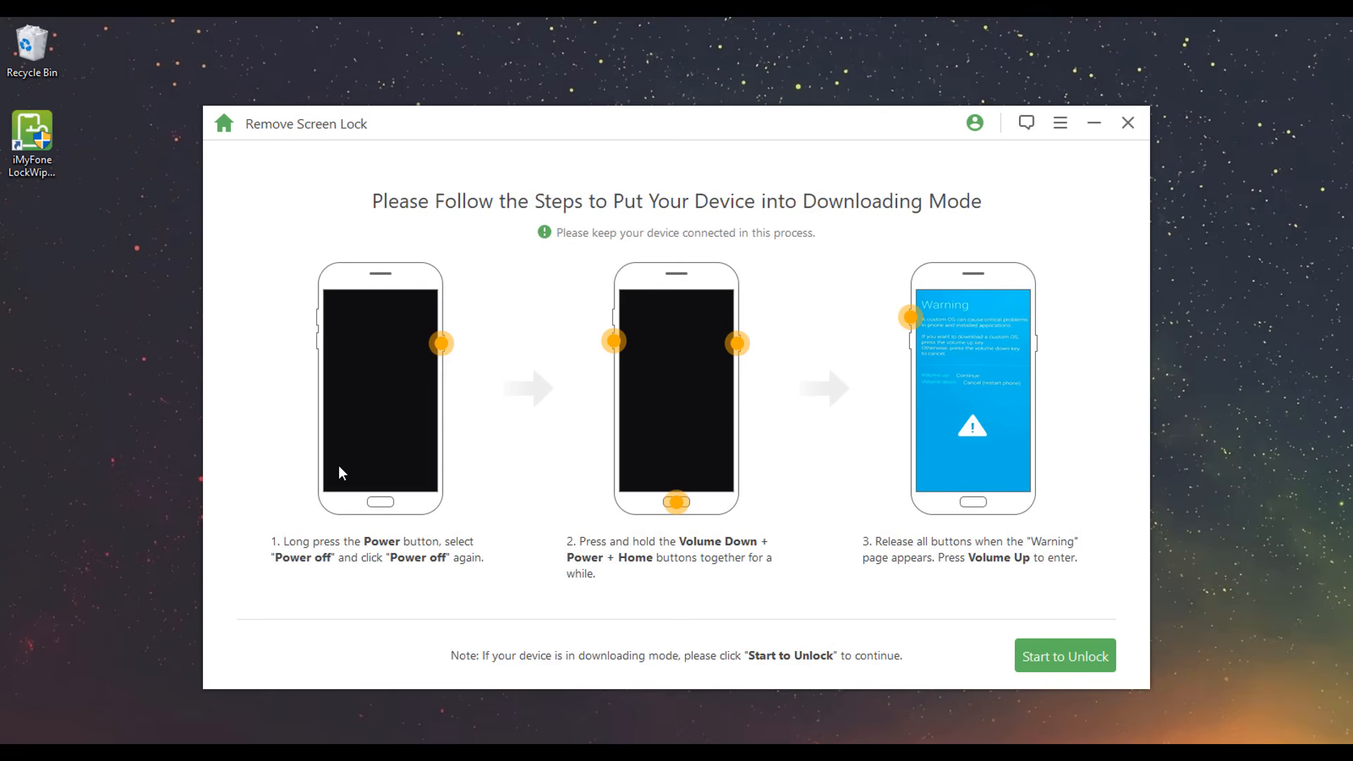
mouse_move(939, 654)
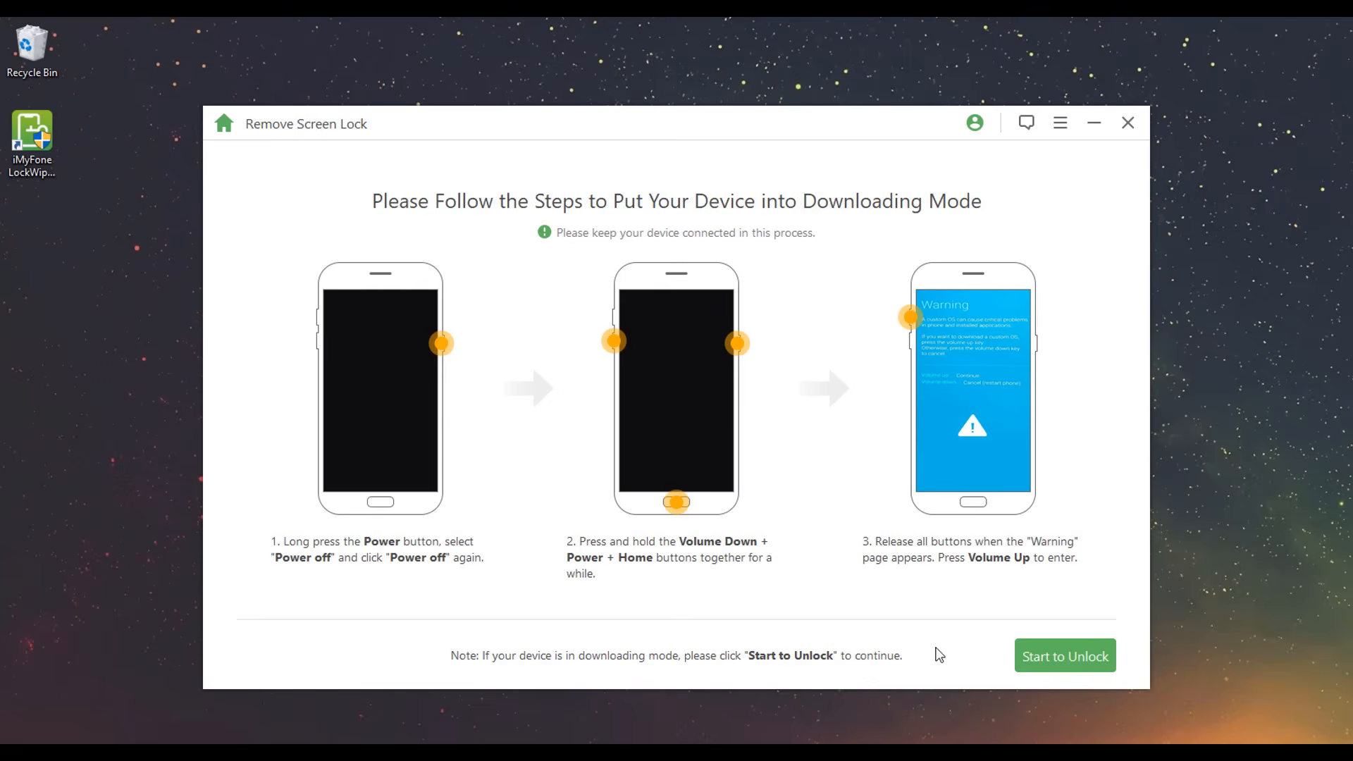
click(1066, 656)
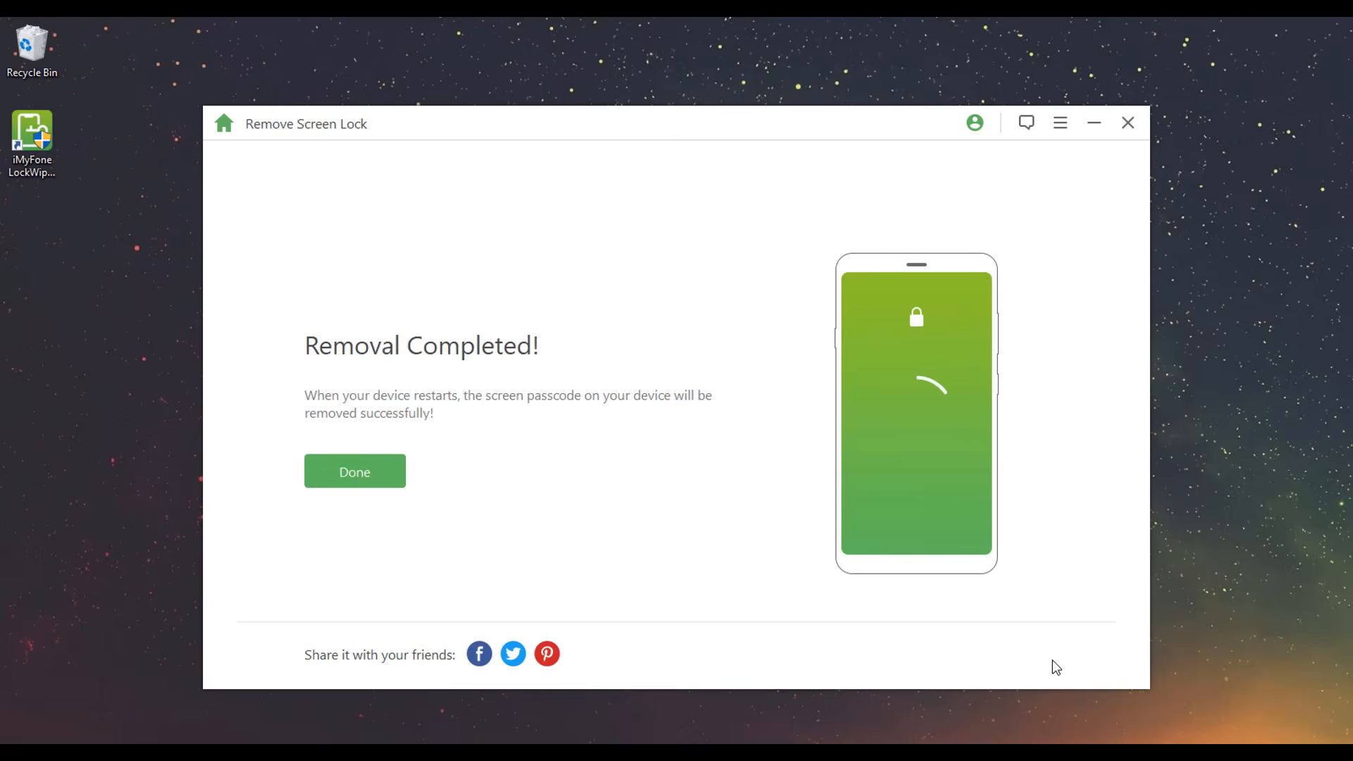
click(354, 471)
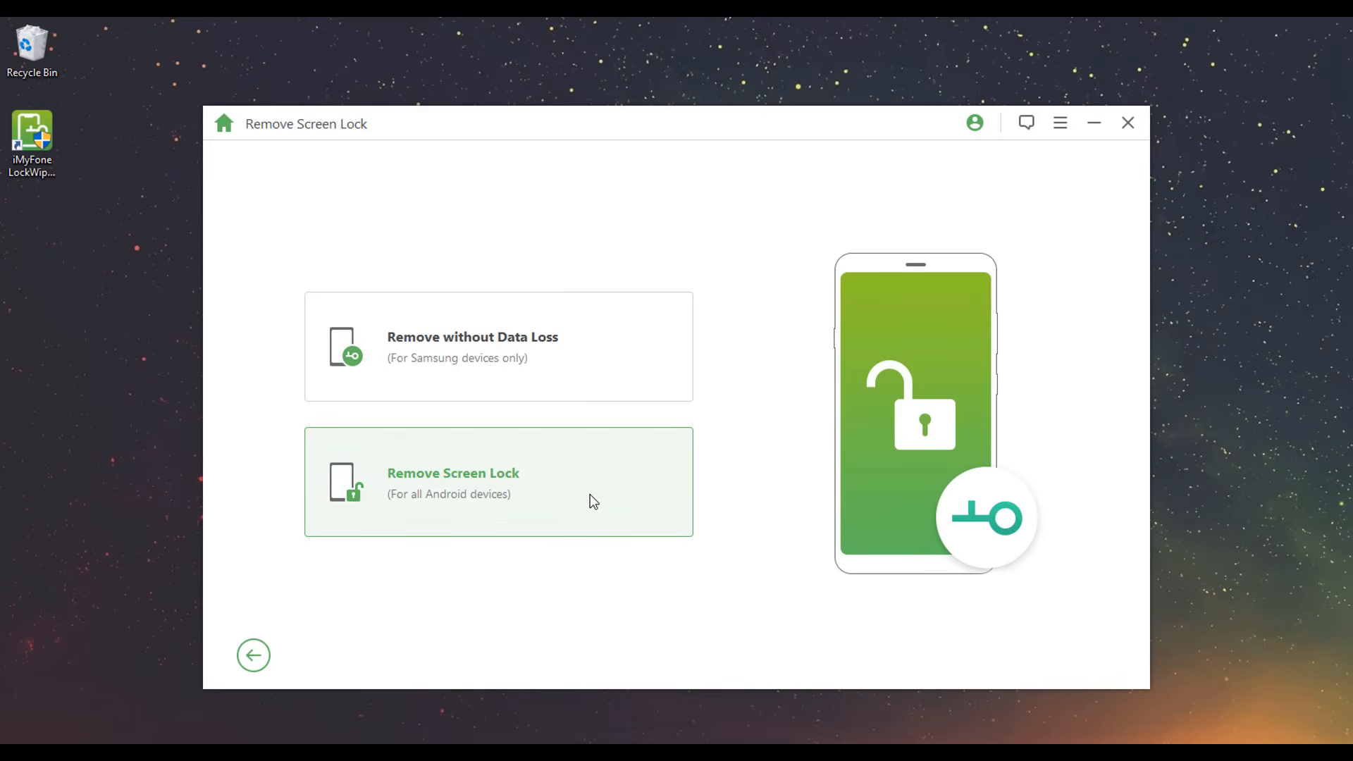
- Start Remove Screen Lock for all Android devices, pick the device model and confirm recovery mode
click(498, 482)
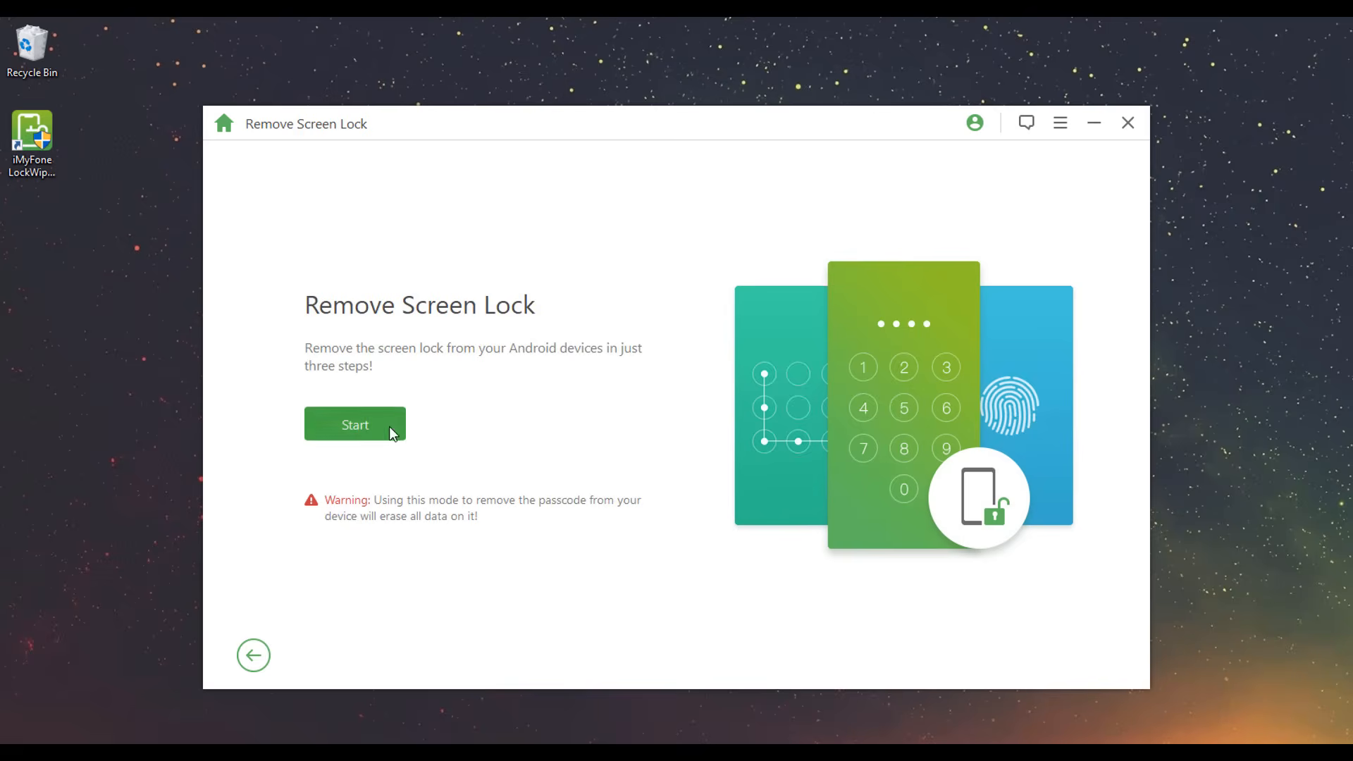
click(355, 424)
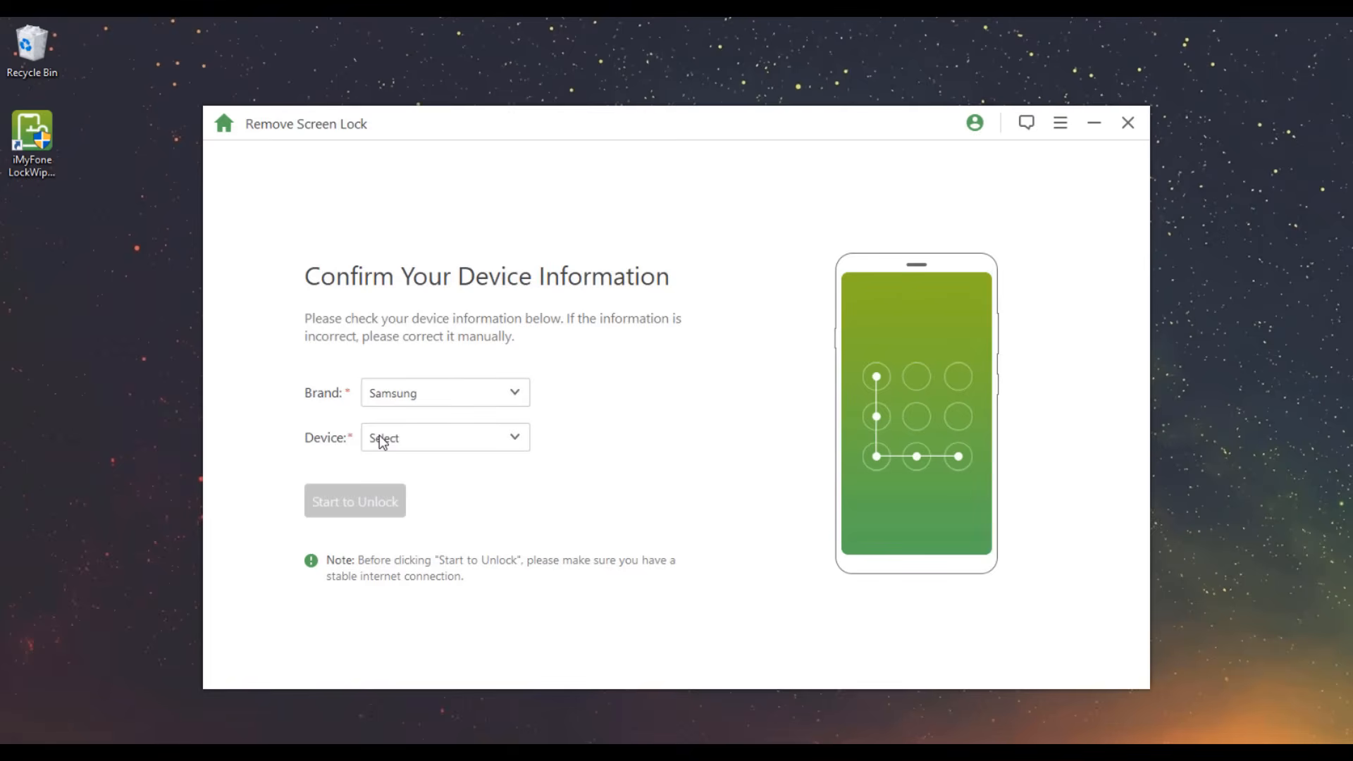
click(444, 437)
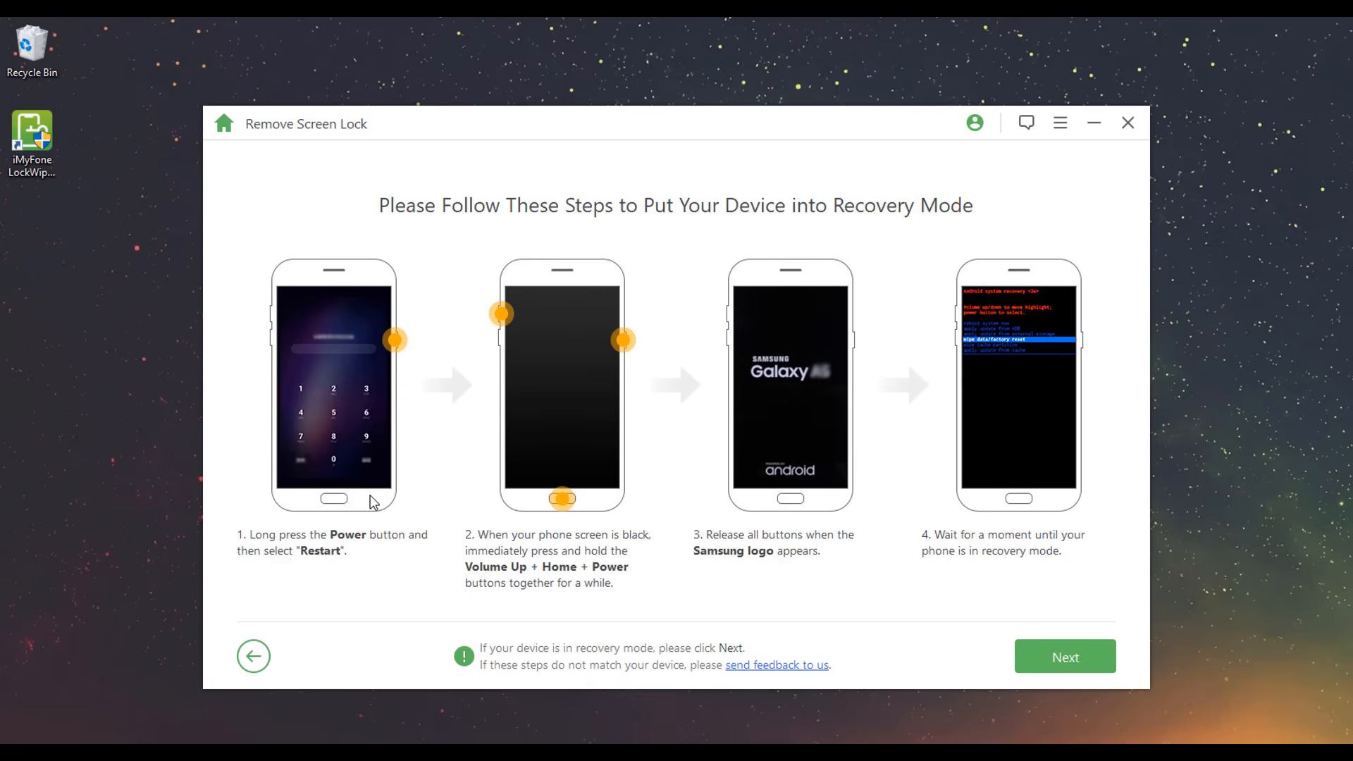
click(1064, 657)
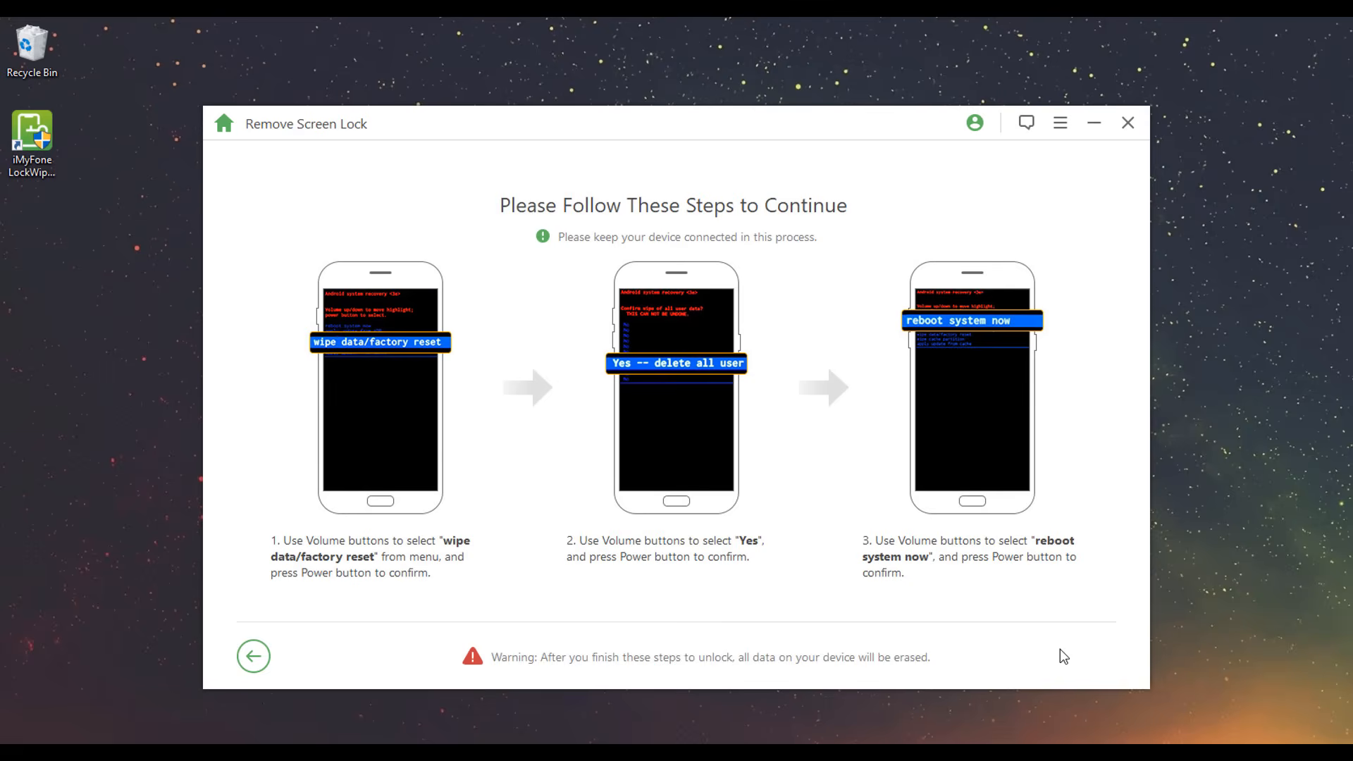